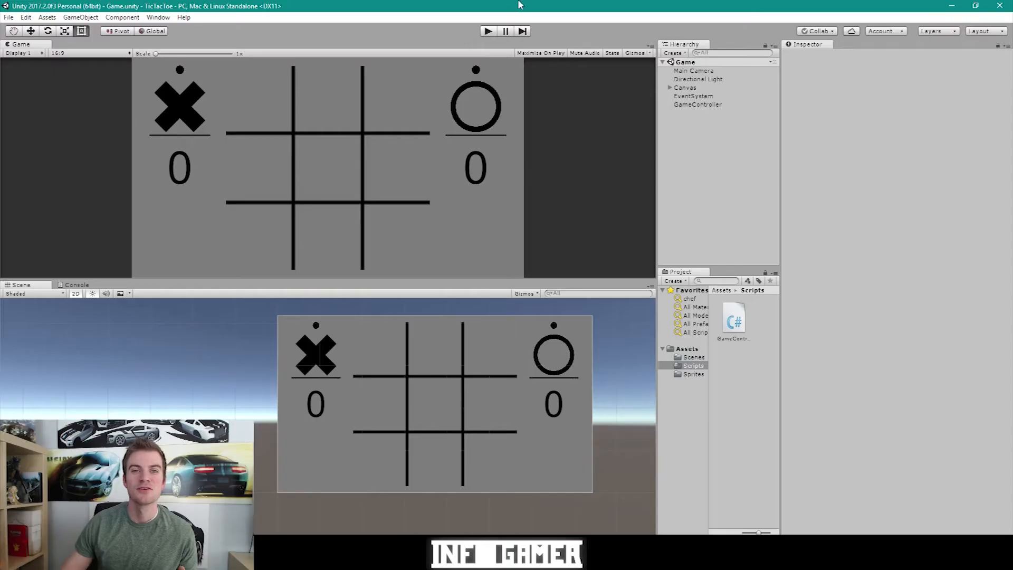
pyautogui.moveTo(477, 67)
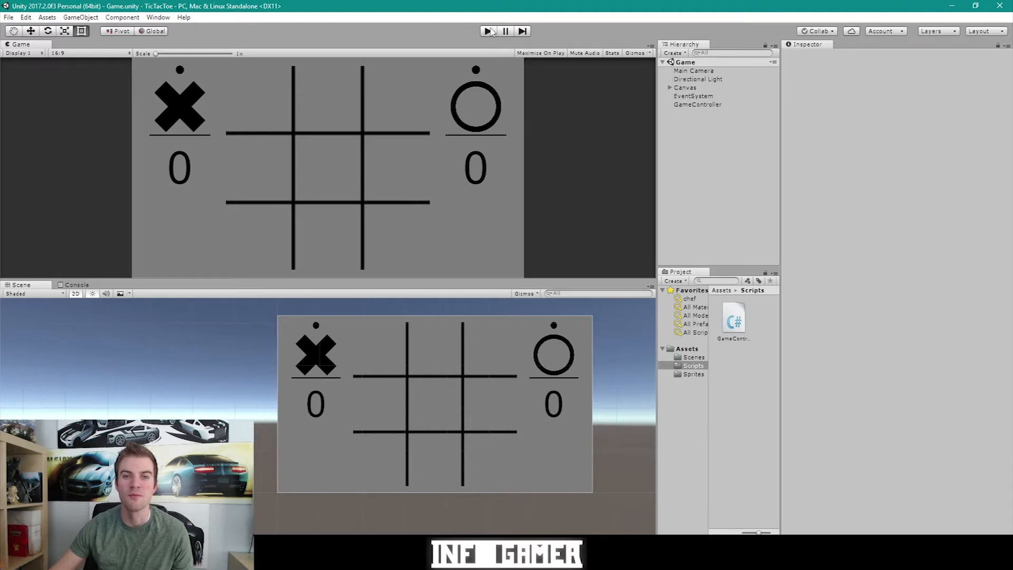
# Run a quick test game, marking a few spaces, then stop play mode
pyautogui.click(394, 98)
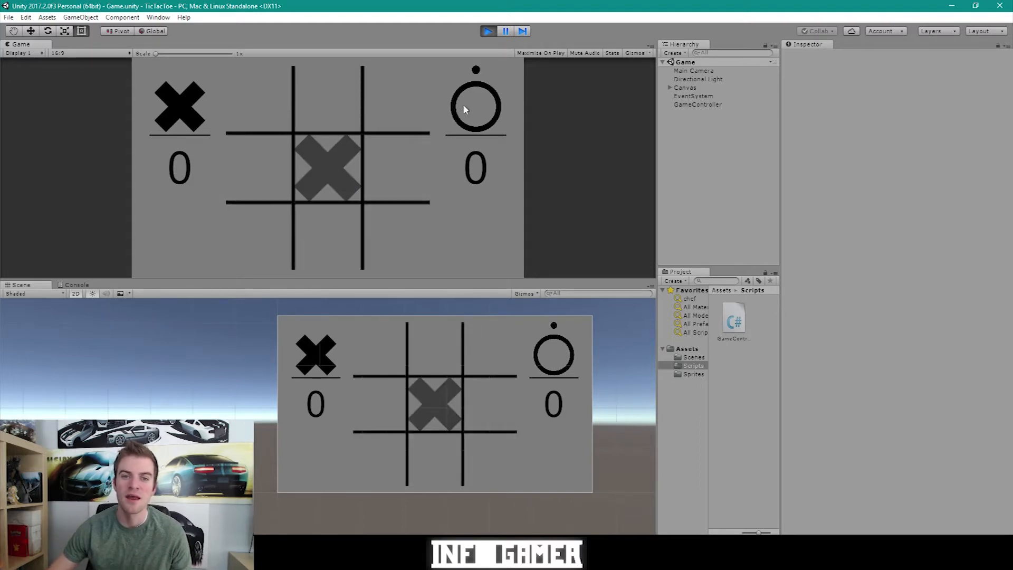
pyautogui.moveTo(465, 78)
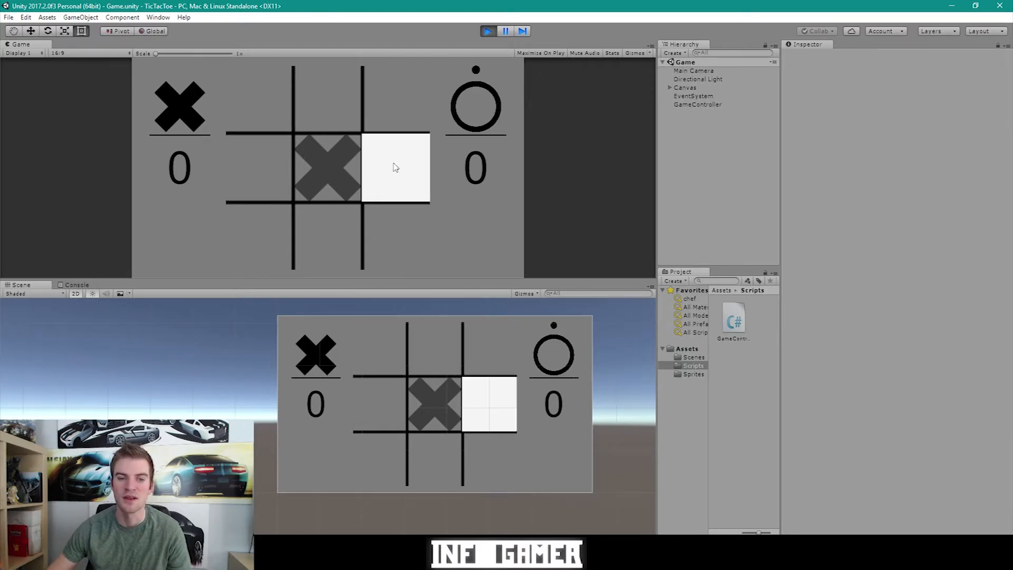
pyautogui.click(394, 169)
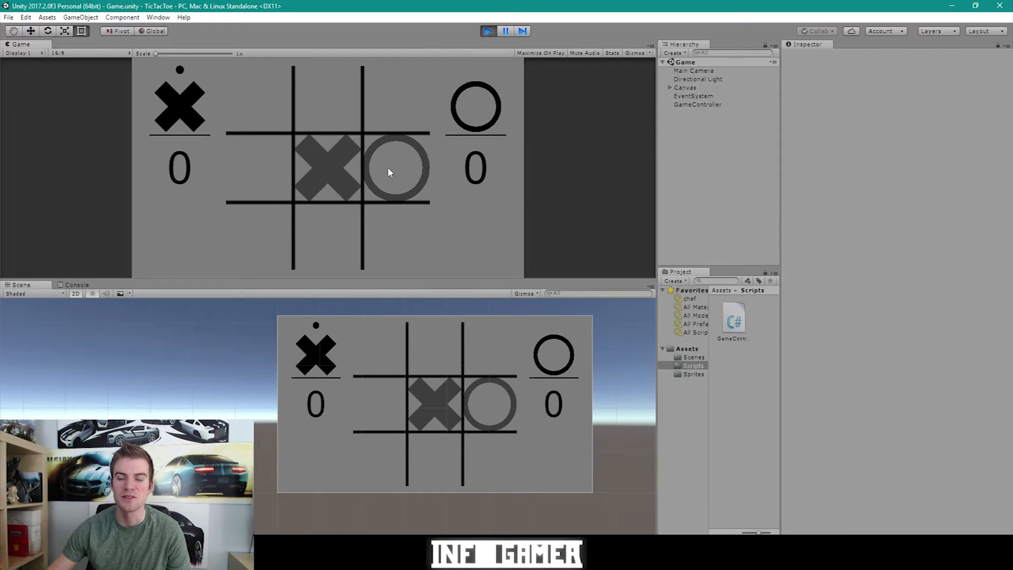
pyautogui.moveTo(360, 141)
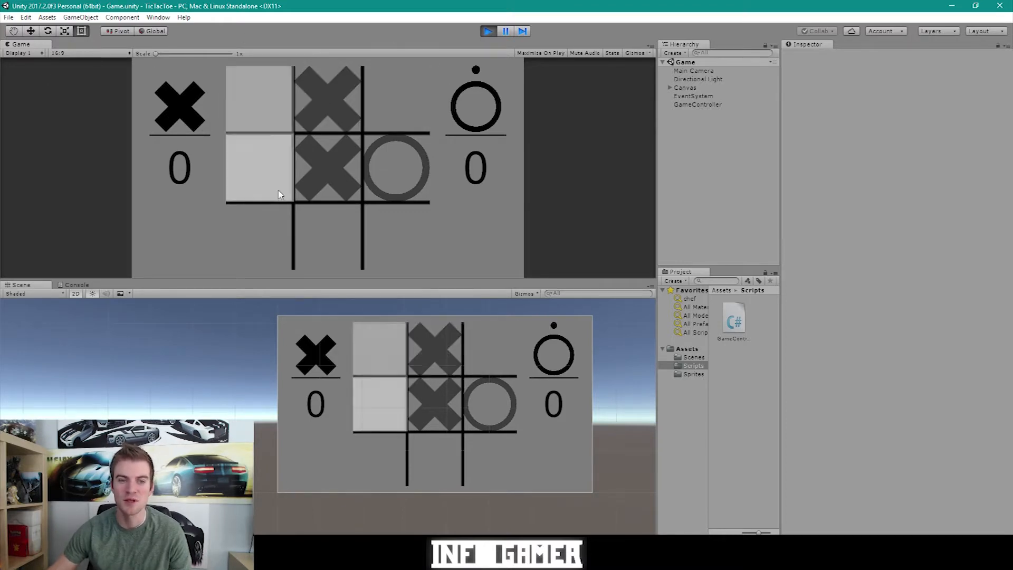
pyautogui.click(395, 100)
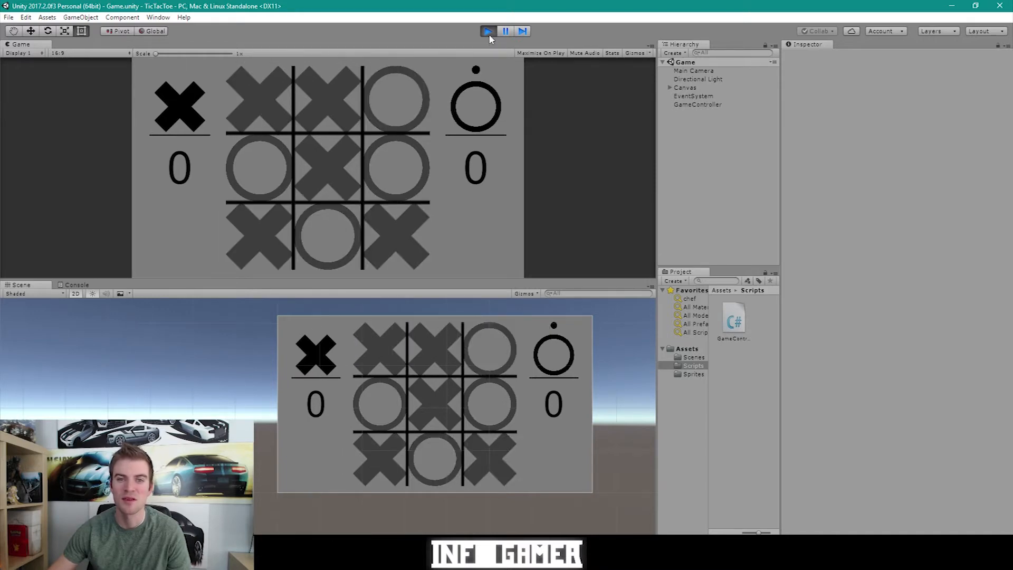
pyautogui.click(487, 31)
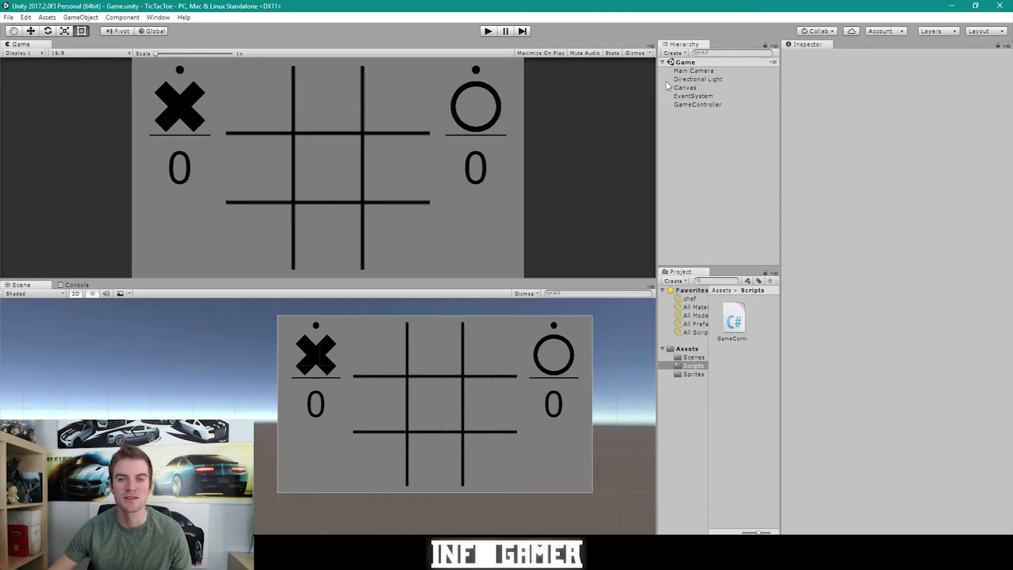
# Expand Canvas > Grid and select all nine spaces from TL through BR
pyautogui.click(663, 87)
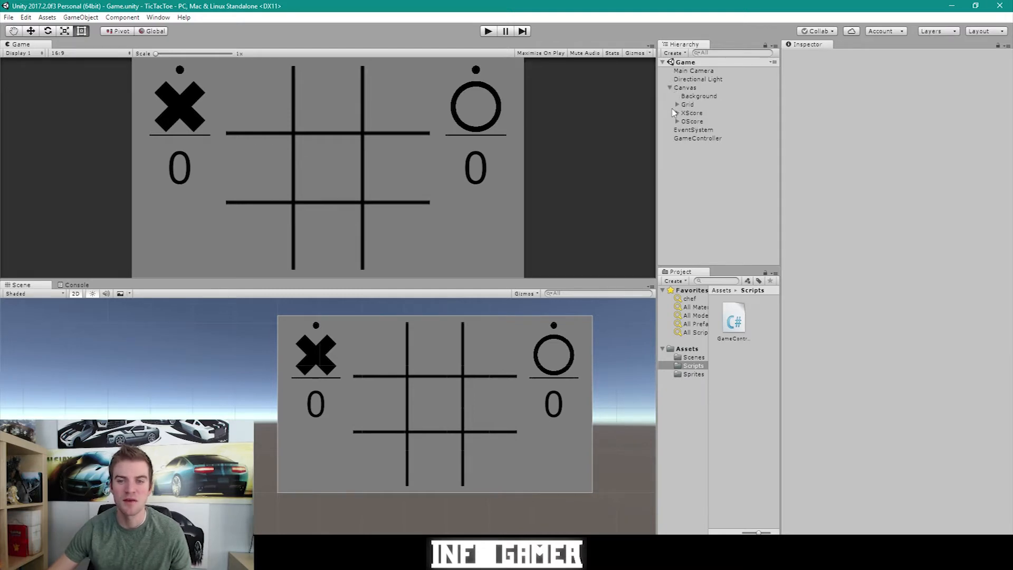
pyautogui.click(677, 104)
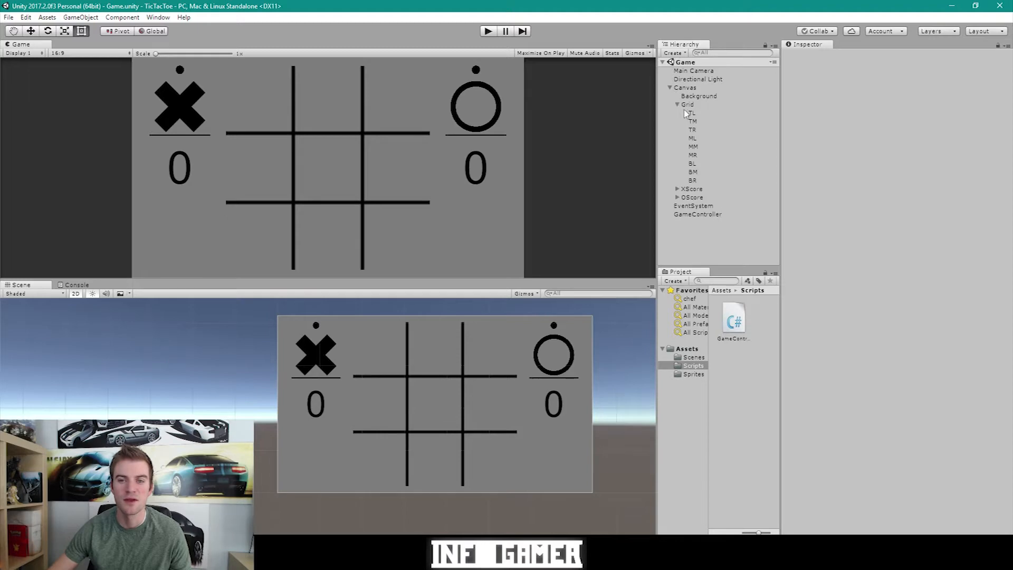
pyautogui.click(691, 113)
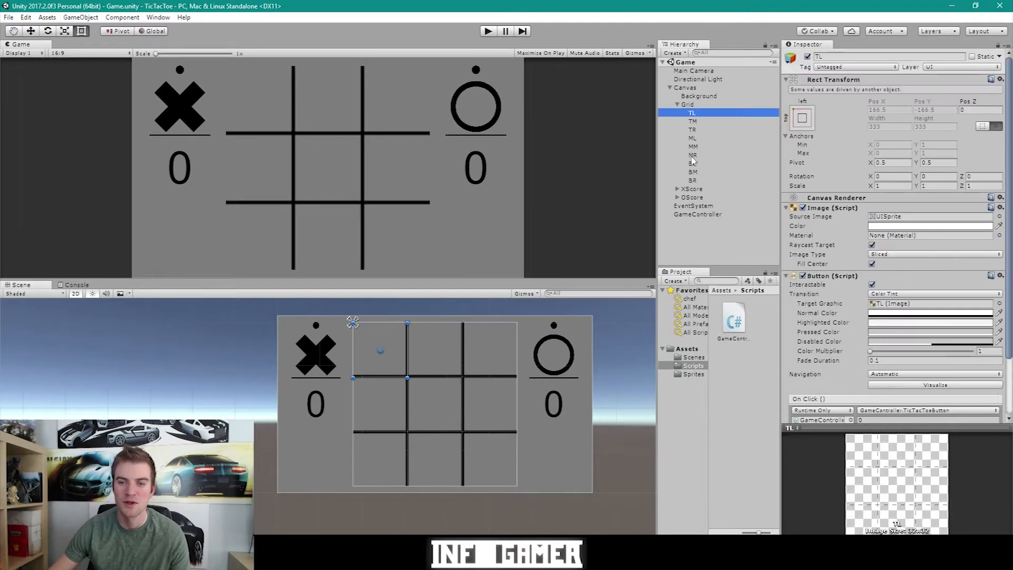
pyautogui.click(693, 179)
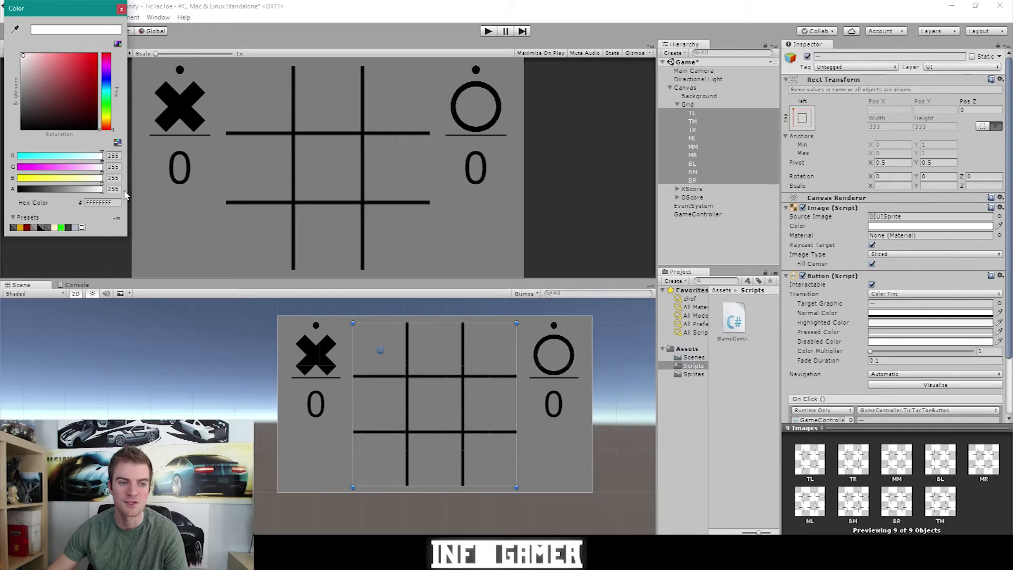
pyautogui.moveTo(127, 21)
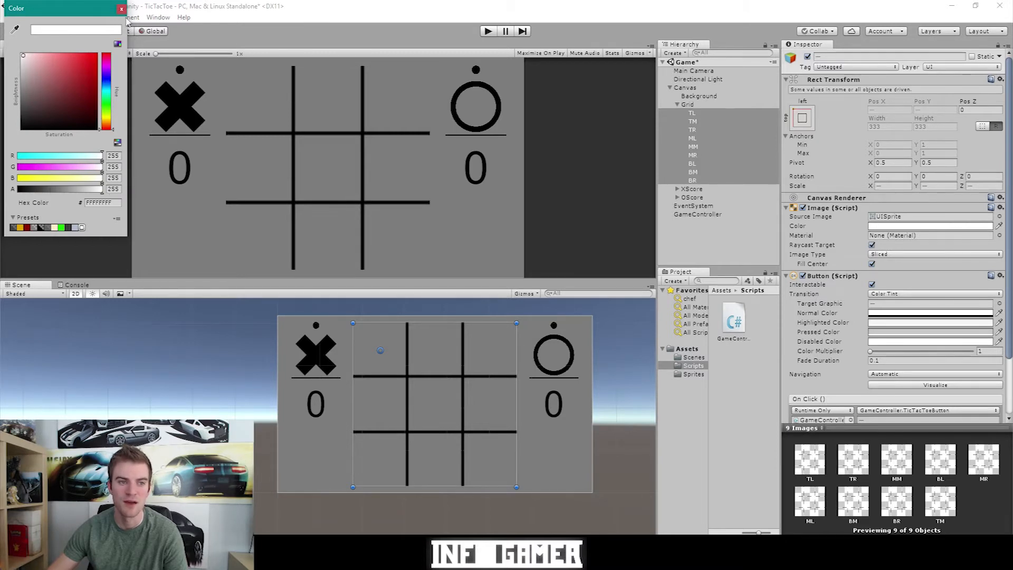
# Close the Color window and place an X in the top-right square during a test run
pyautogui.click(120, 9)
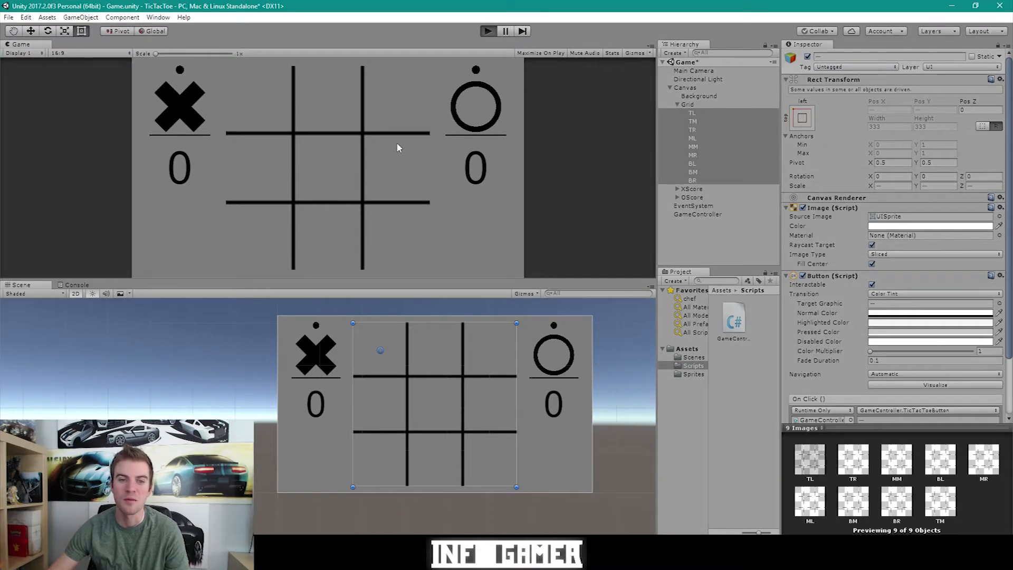
pyautogui.click(258, 100)
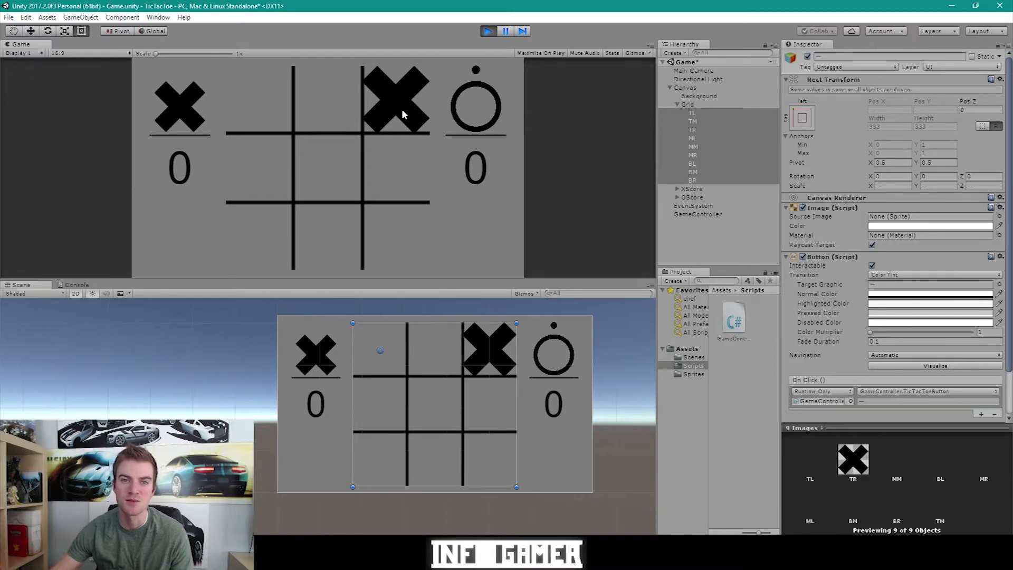
pyautogui.moveTo(404, 116)
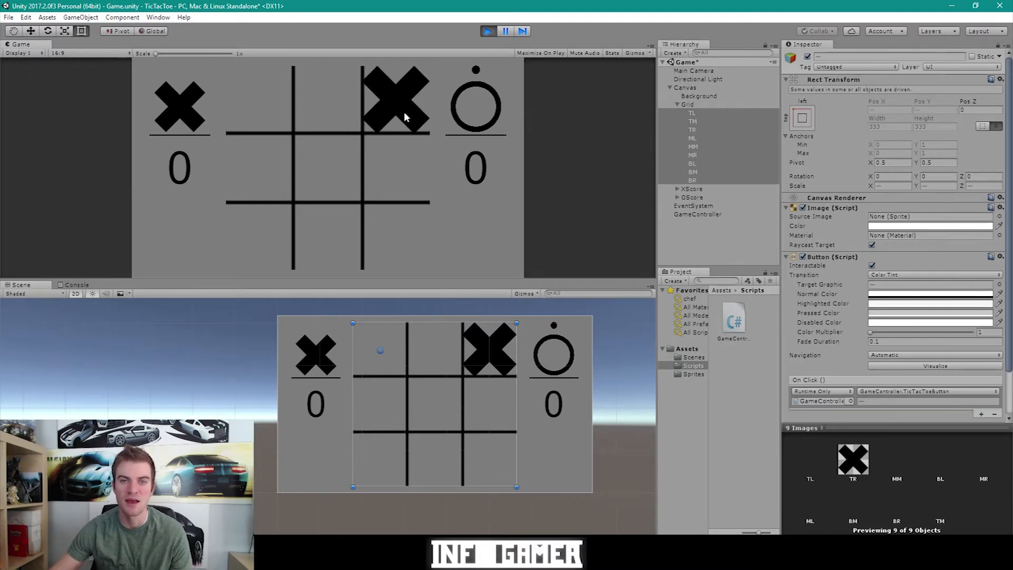
pyautogui.moveTo(398, 103)
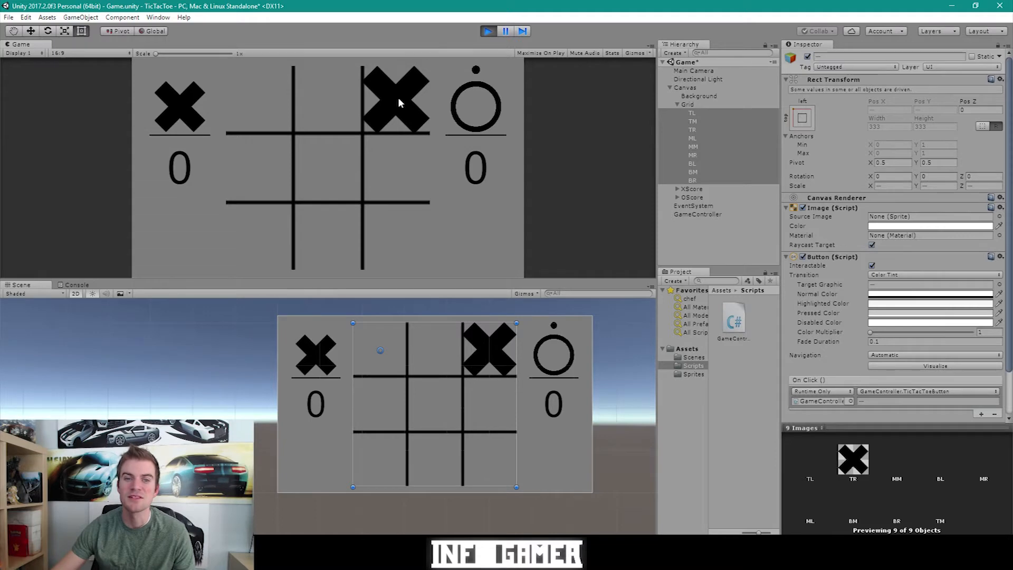
pyautogui.moveTo(401, 86)
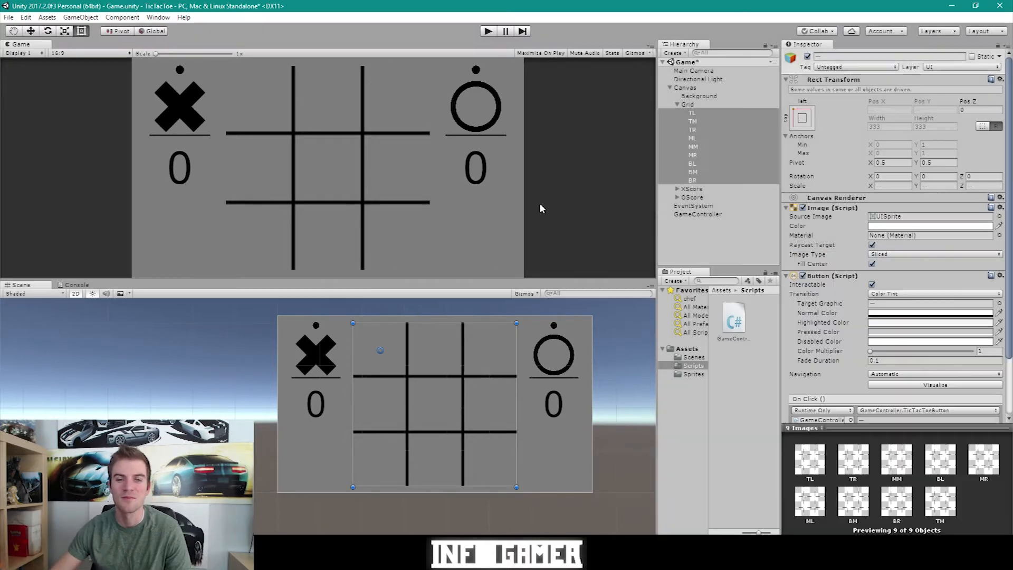
pyautogui.moveTo(706, 240)
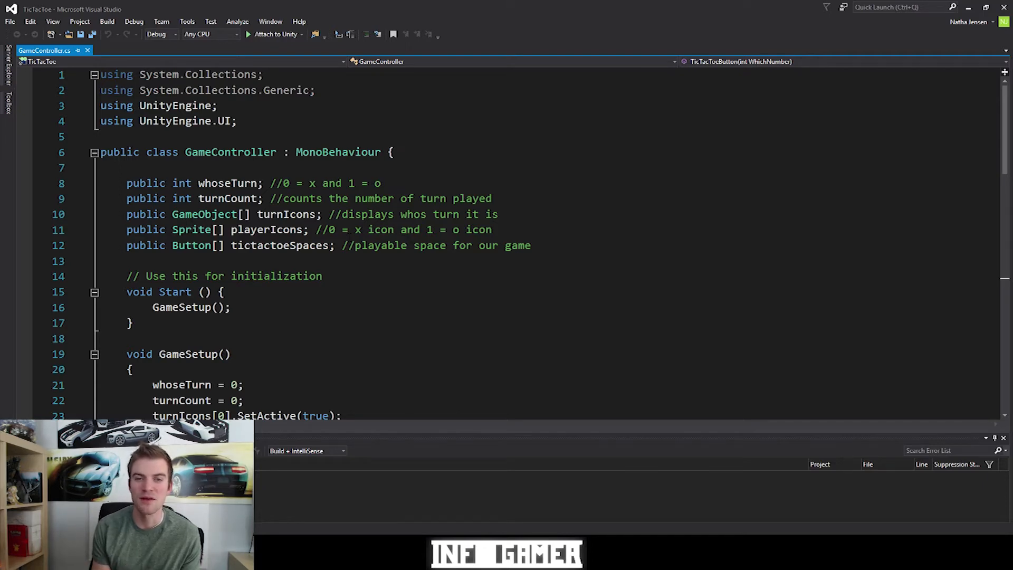
# Scroll through GameController.cs to review the GameSetup and TicTacToeButton methods
pyautogui.scroll(-3)
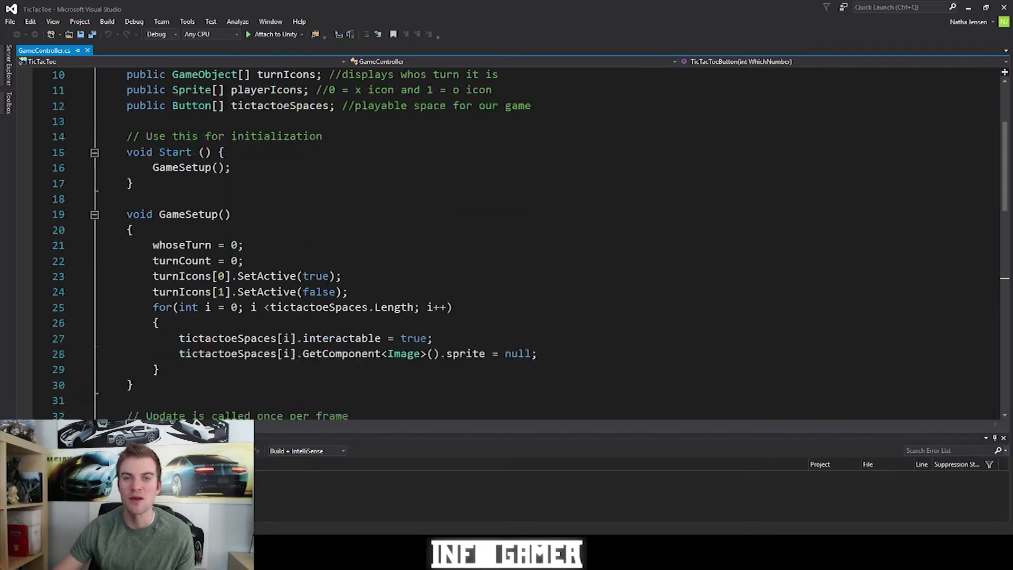
pyautogui.scroll(-3)
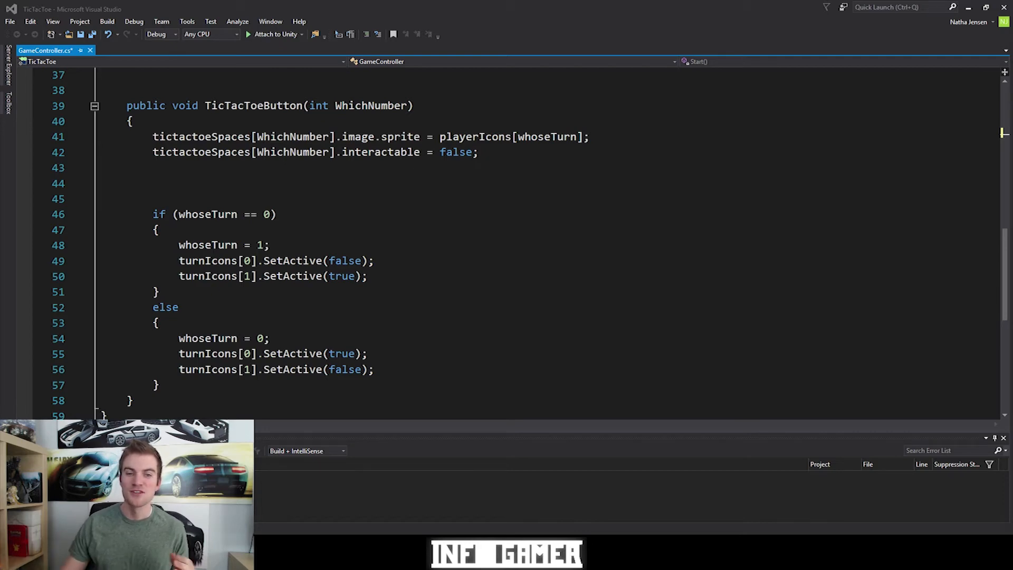
pyautogui.scroll(3)
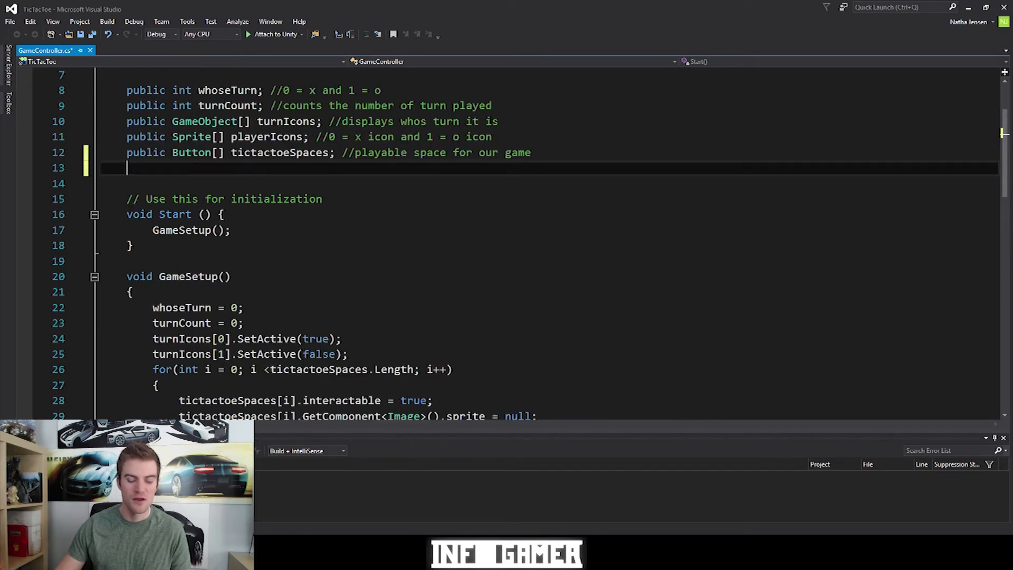
# Declare 'public int[] markedSpaces;' with the comment 'ID's which space was marked by which player'
pyautogui.write('public int')
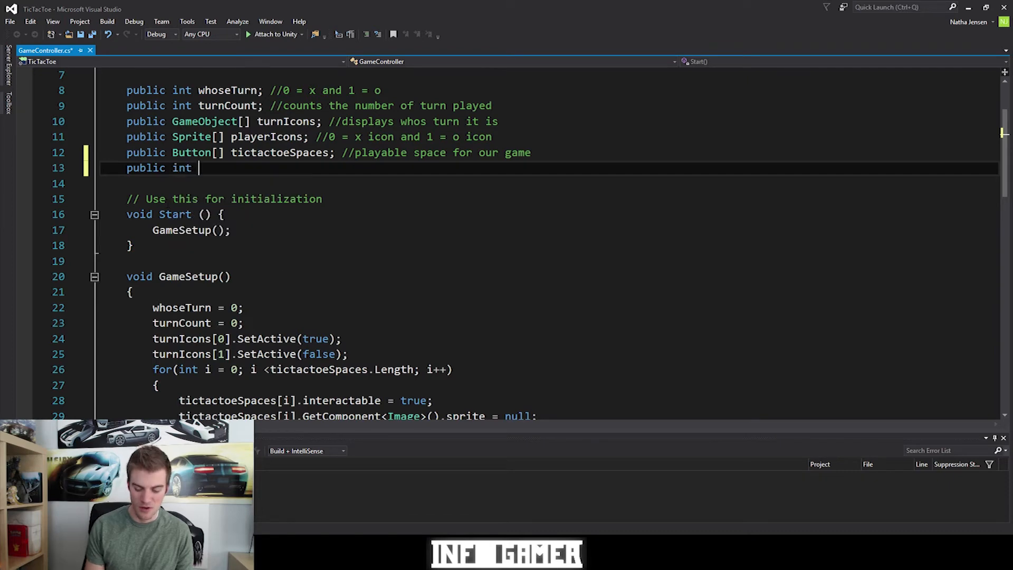
pyautogui.write('[]')
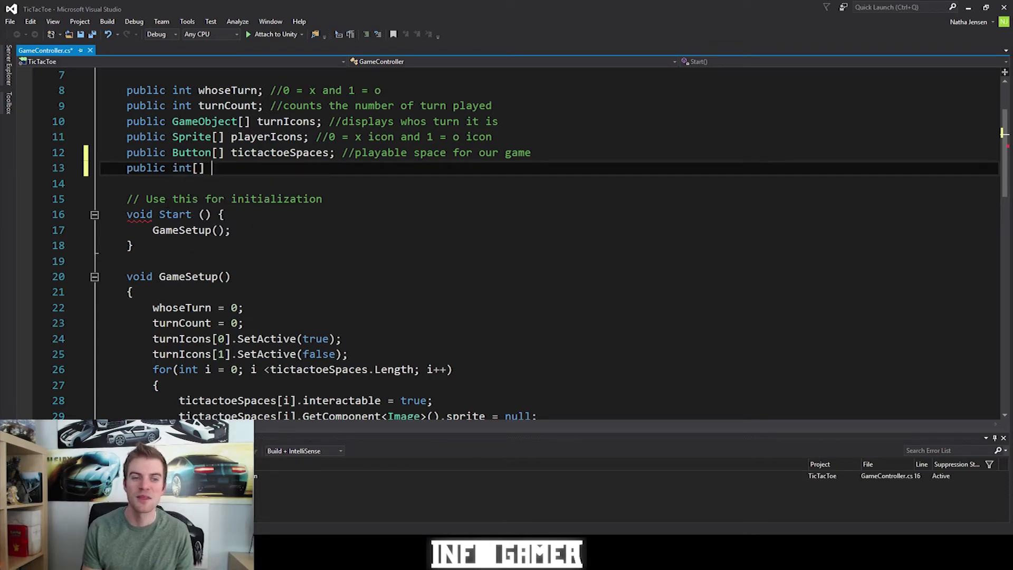
pyautogui.write('markedS')
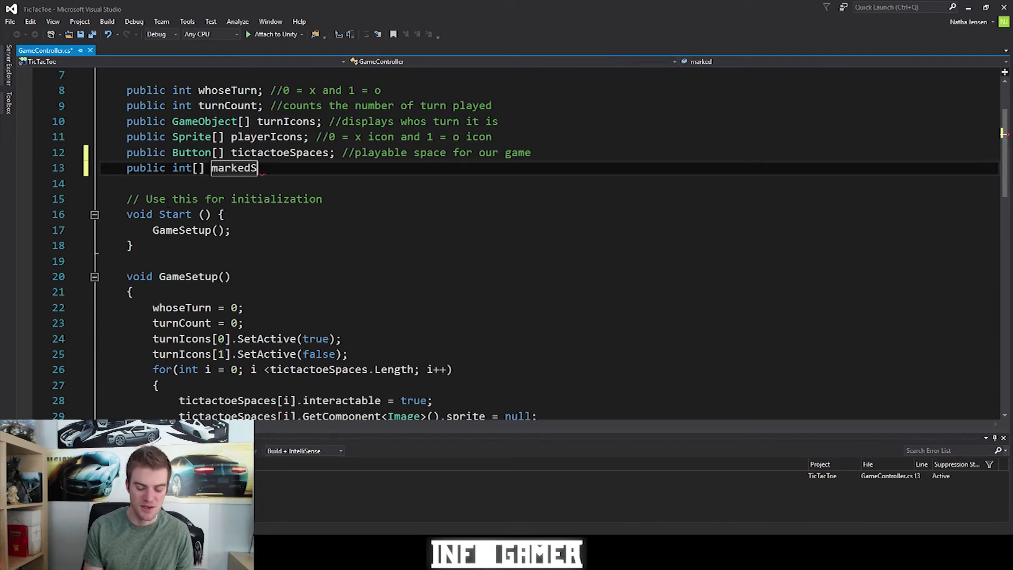
pyautogui.write('paces; //')
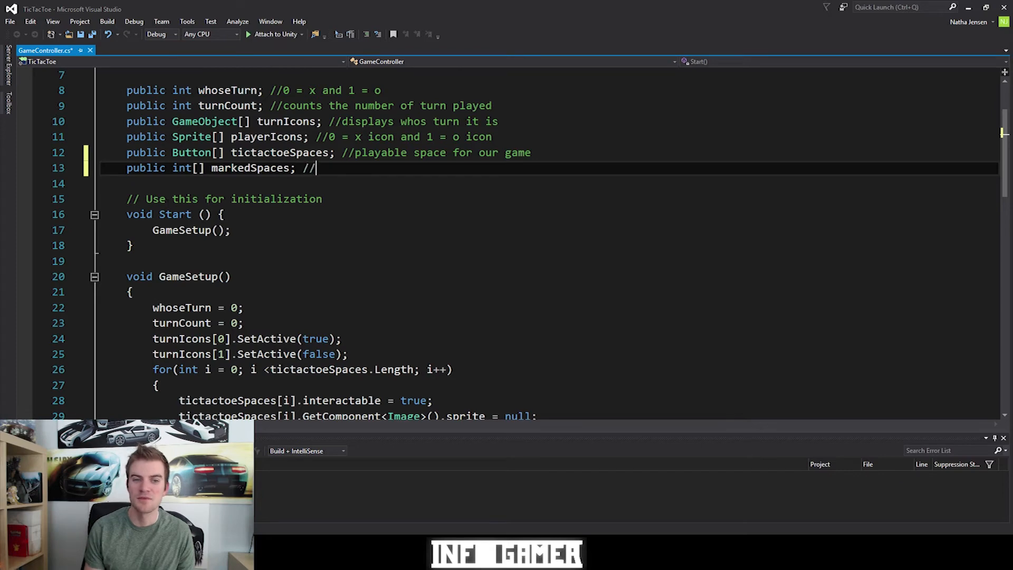
pyautogui.write("ID'")
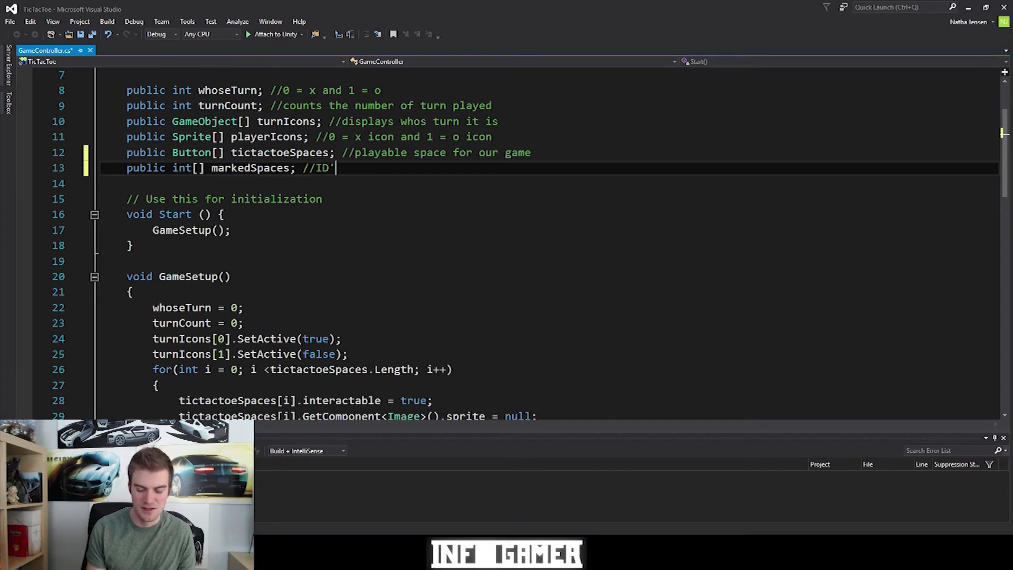
pyautogui.write('s which space')
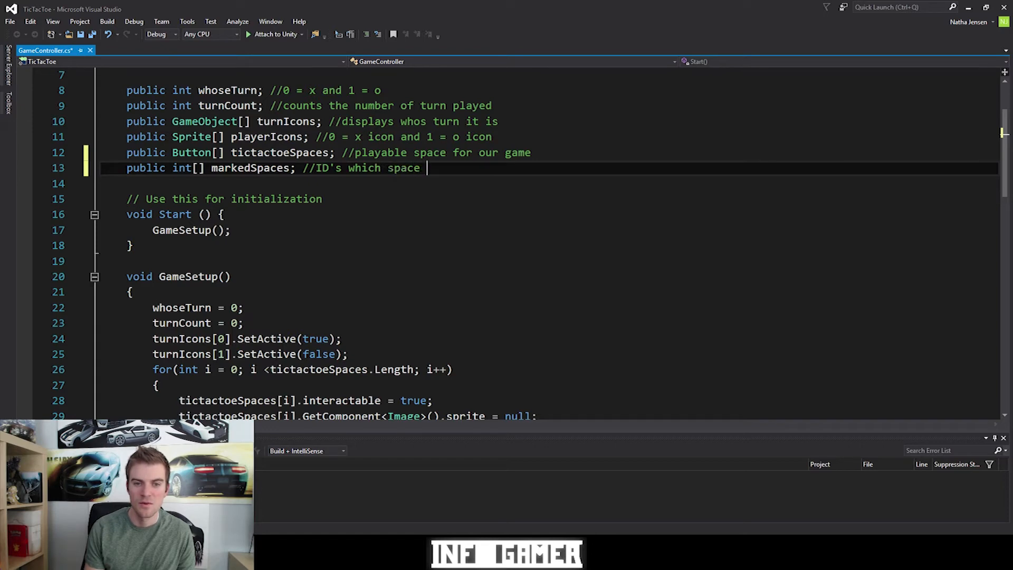
pyautogui.write('was marked by w')
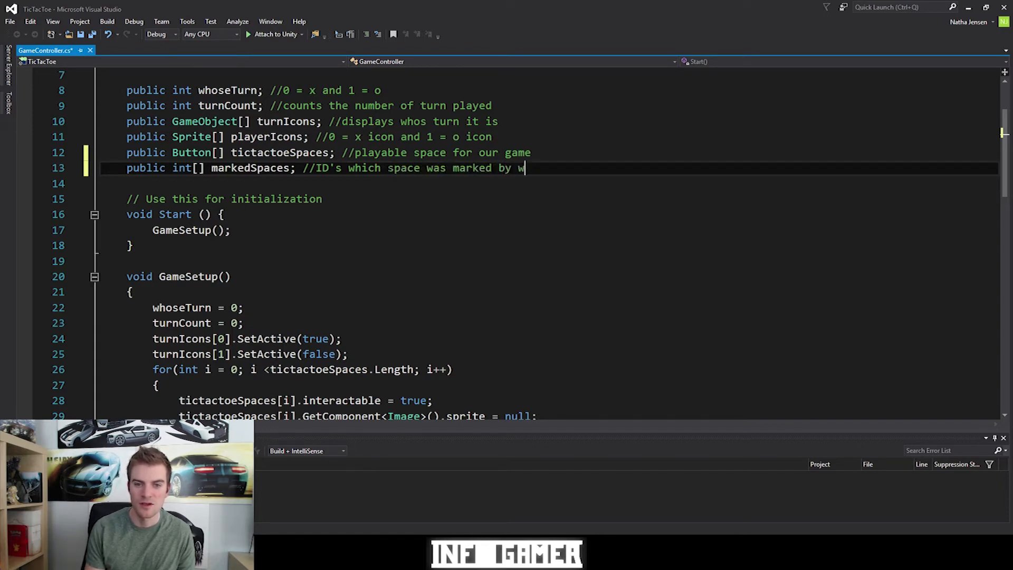
pyautogui.write('hich po')
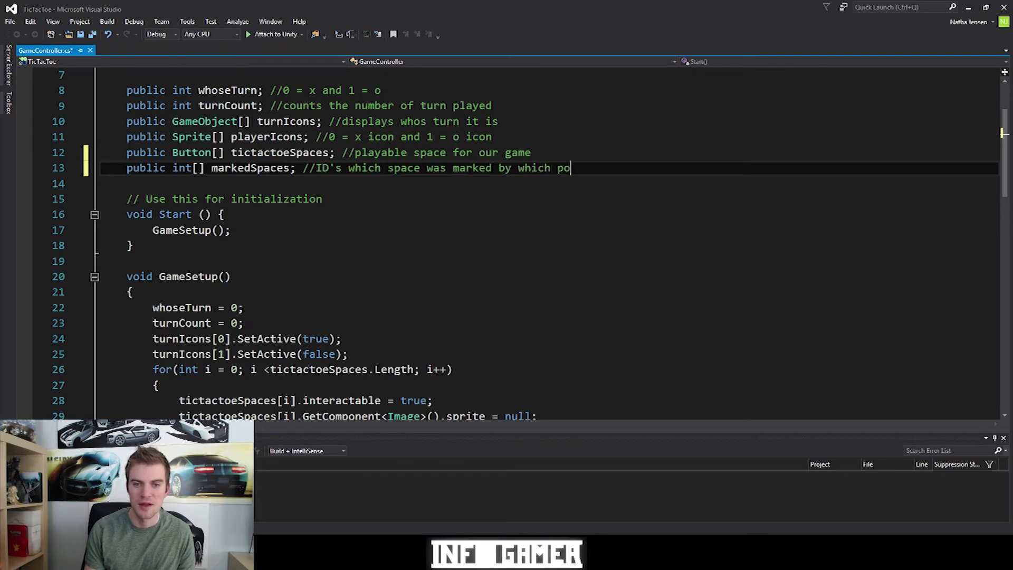
pyautogui.write('layer;')
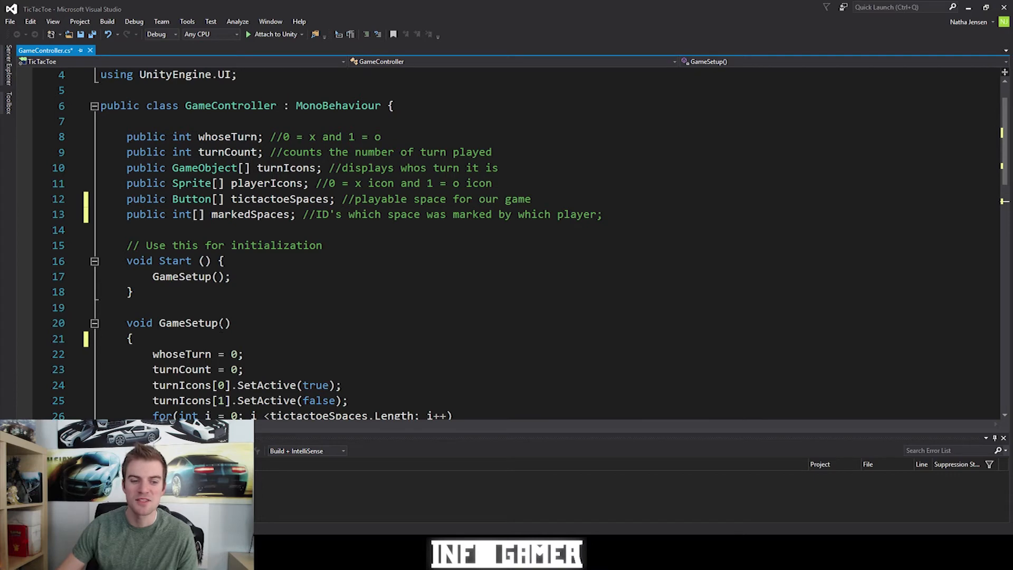
# Add a for loop in GameSetup running i from 0 to markedSpaces.Length
pyautogui.scroll(-3)
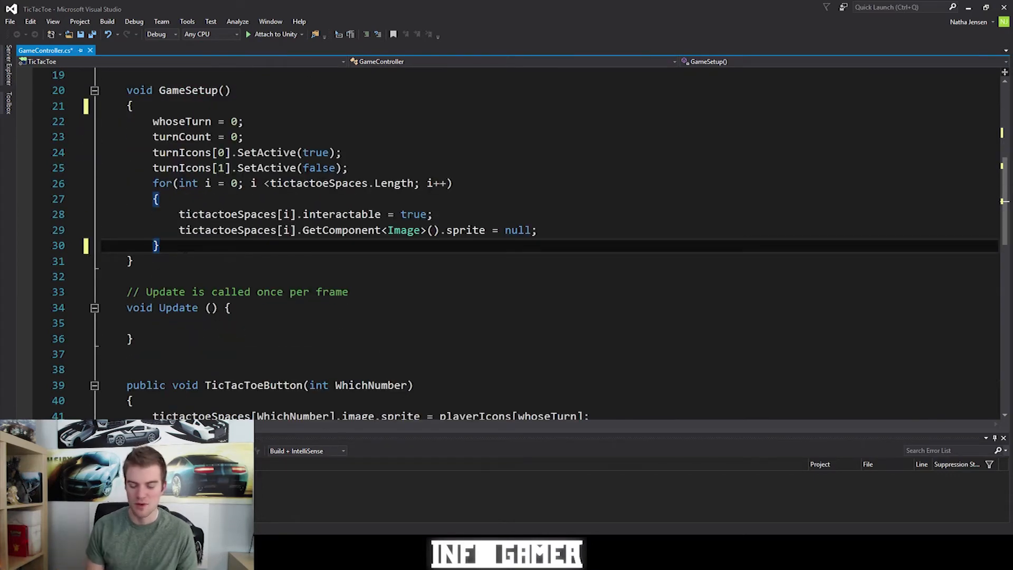
pyautogui.write('for(')
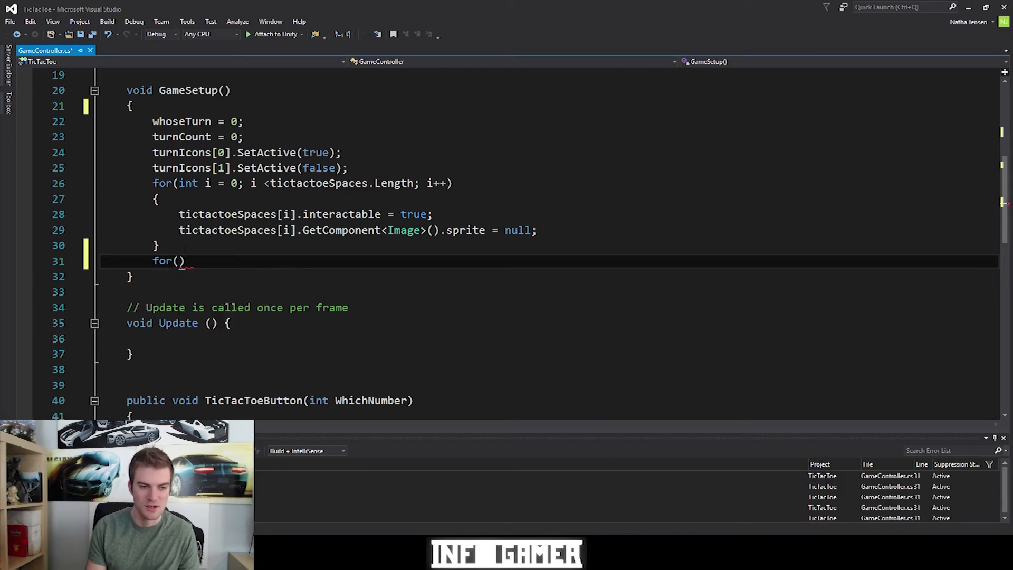
pyautogui.write('int i')
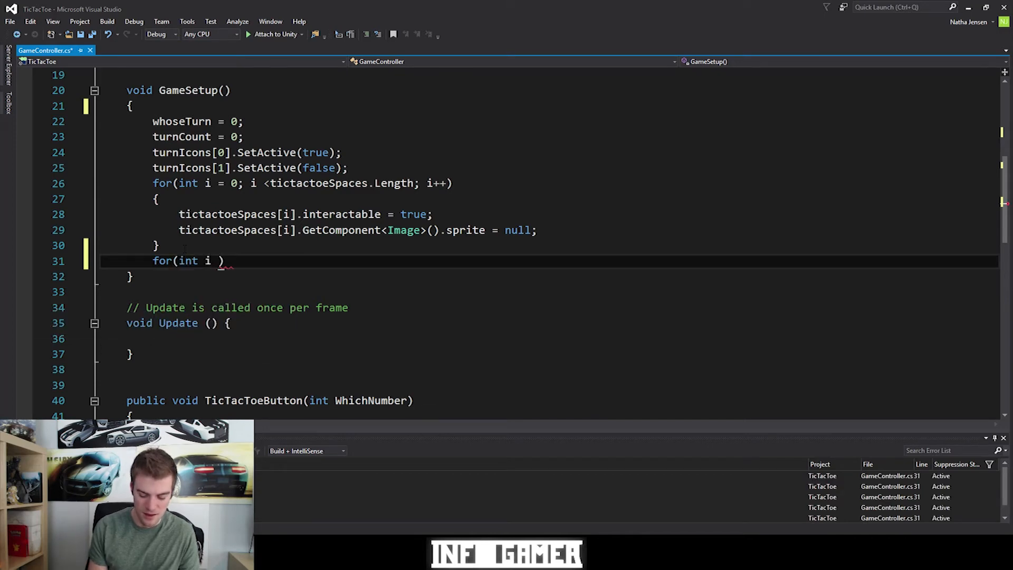
pyautogui.write('= 0; i')
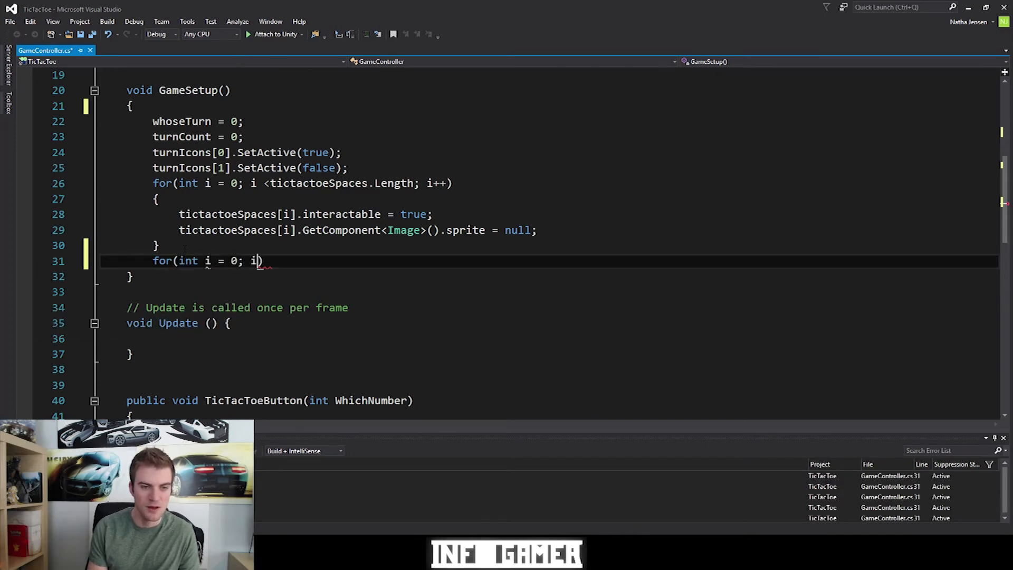
pyautogui.write('<')
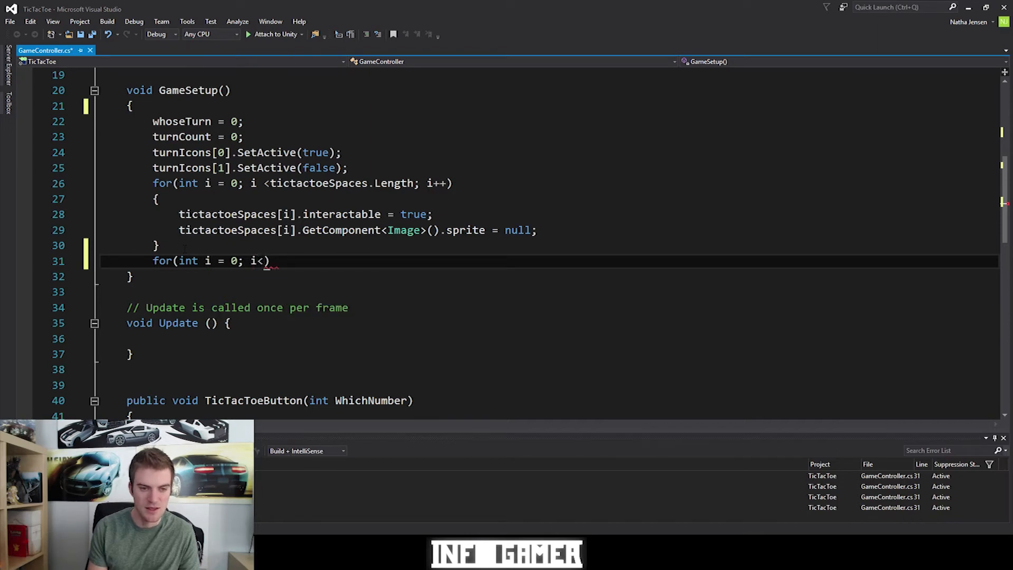
pyautogui.write('m')
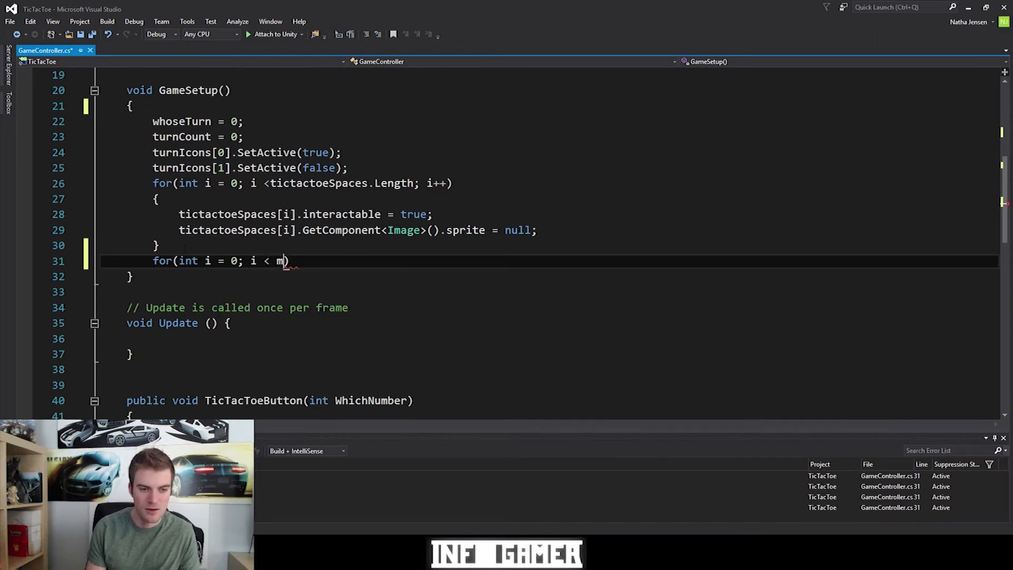
pyautogui.write('arkedSpaces.Length; i')
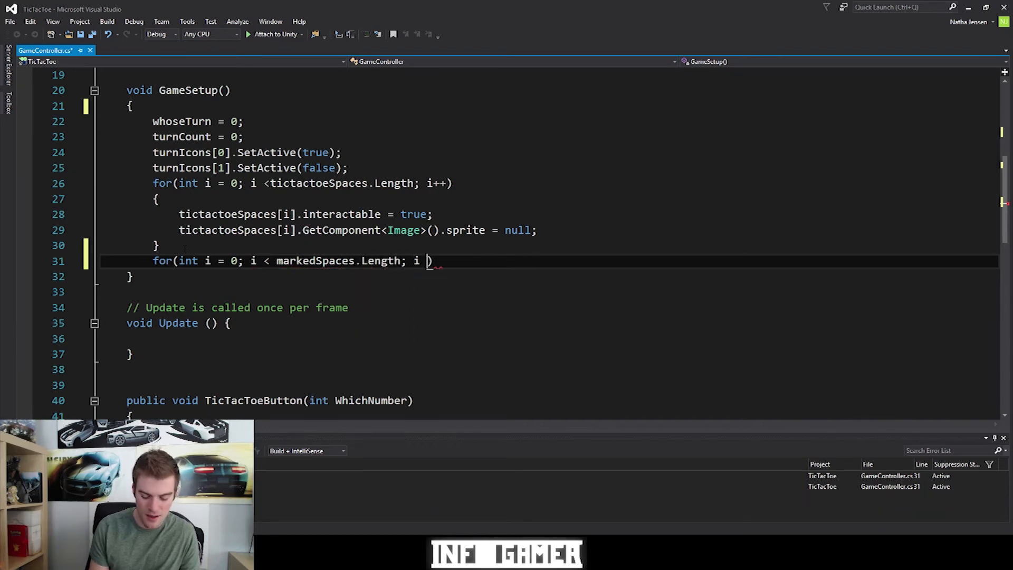
pyautogui.write('++')
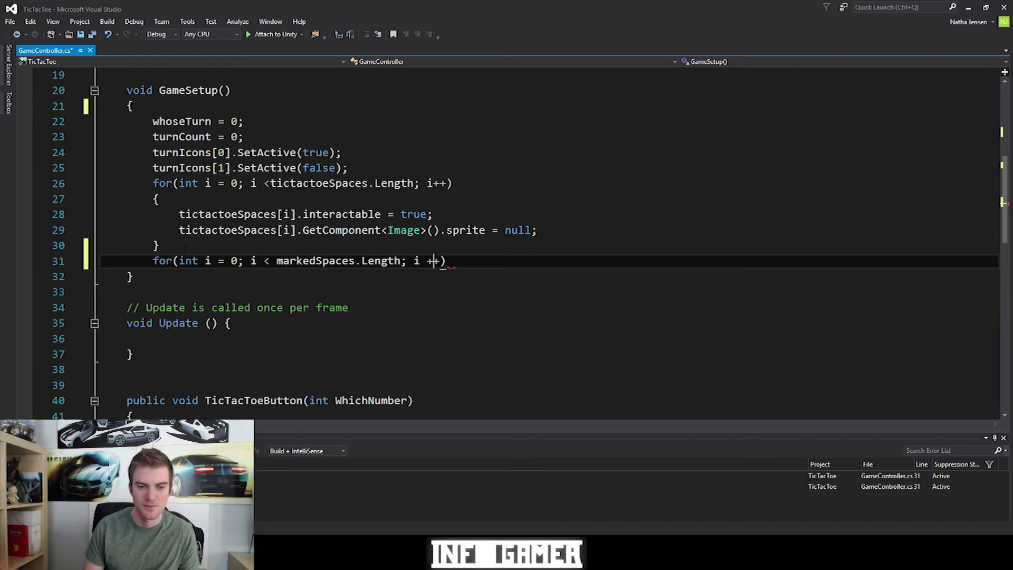
pyautogui.press('Return')
pyautogui.write('{')
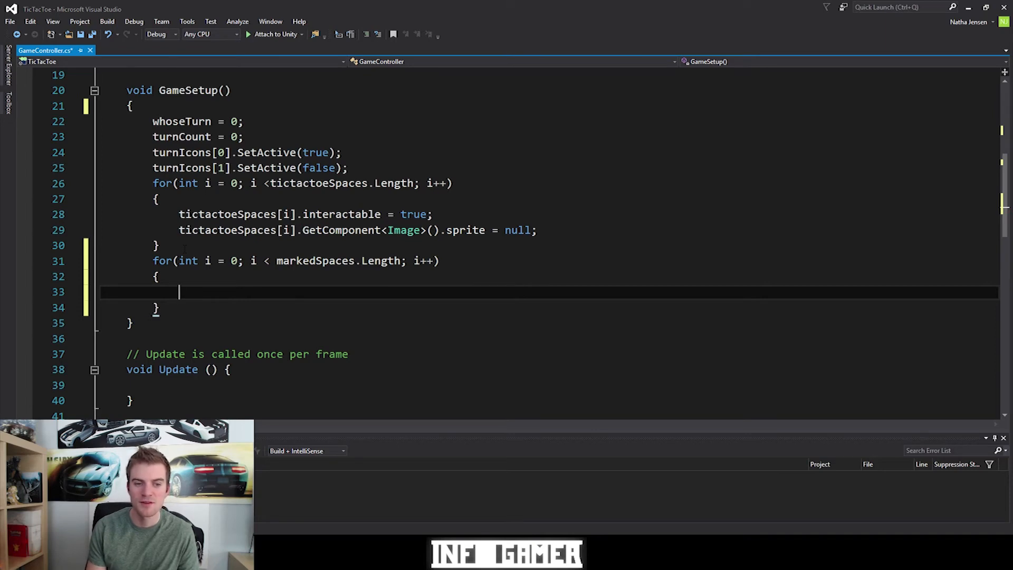
# Set markedSpaces[i] = -1 inside the new loop body
pyautogui.write('markedSpaces')
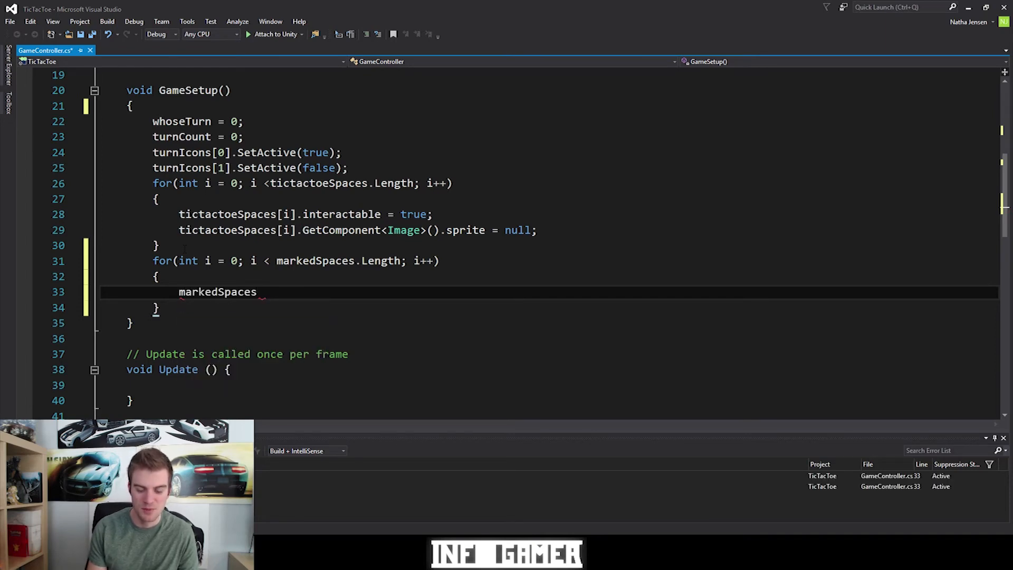
pyautogui.write('[]')
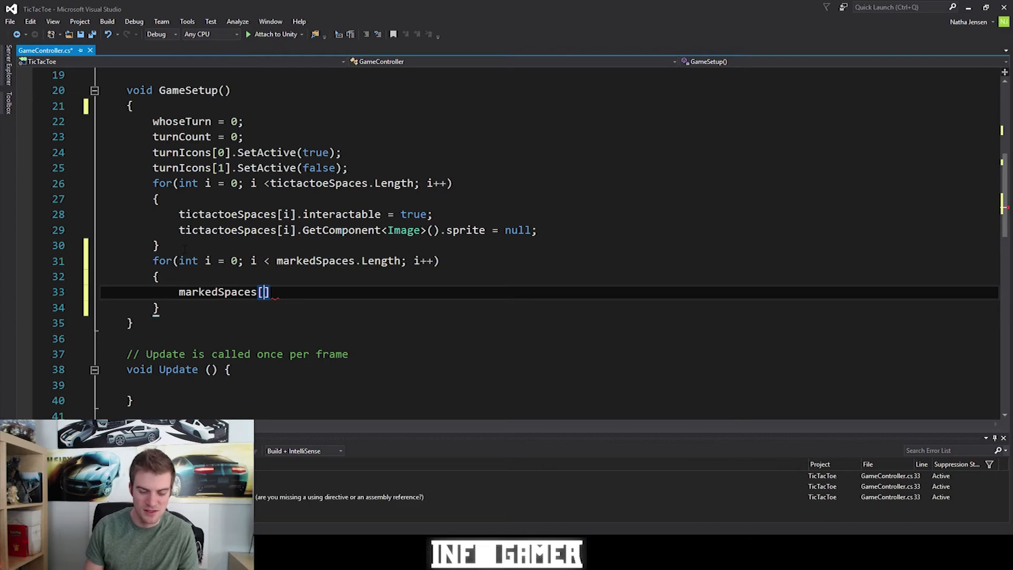
pyautogui.write('i')
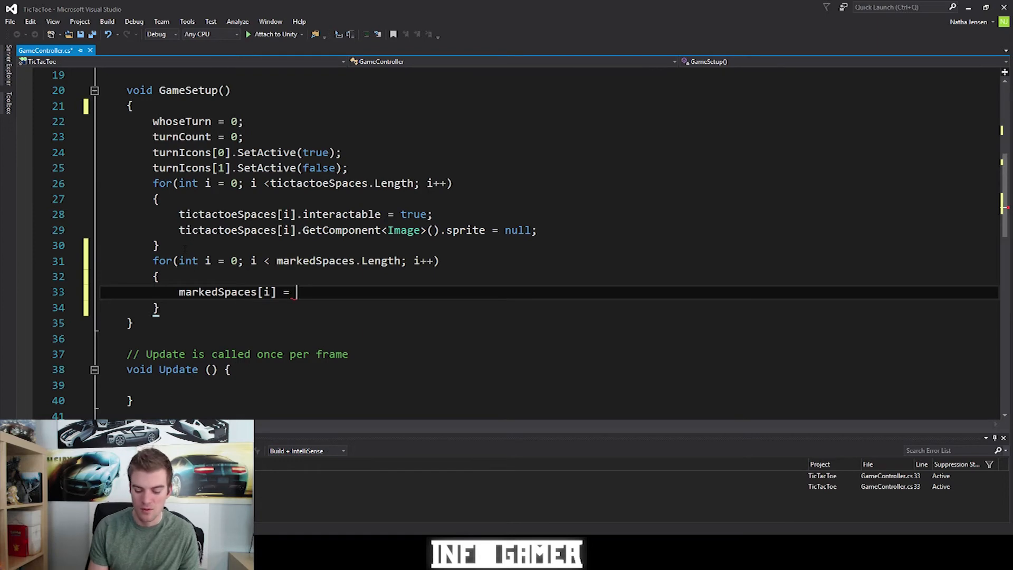
pyautogui.write('-1;')
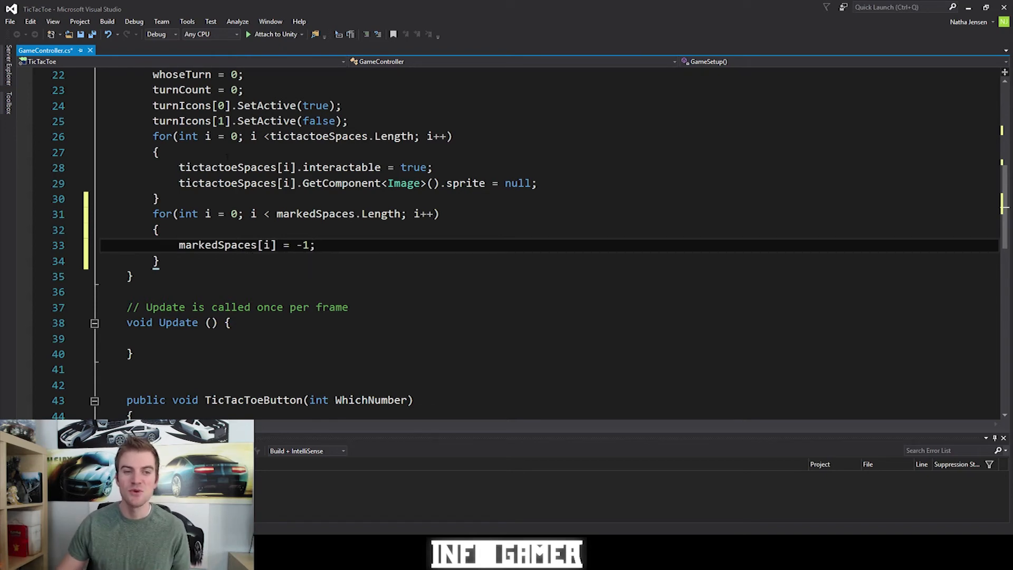
pyautogui.scroll(3)
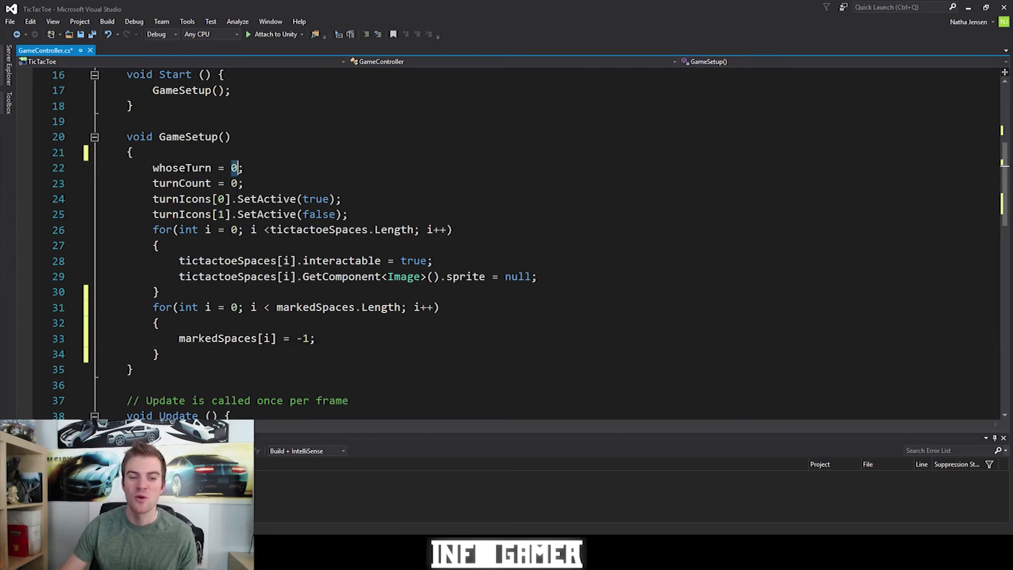
pyautogui.moveTo(226, 337)
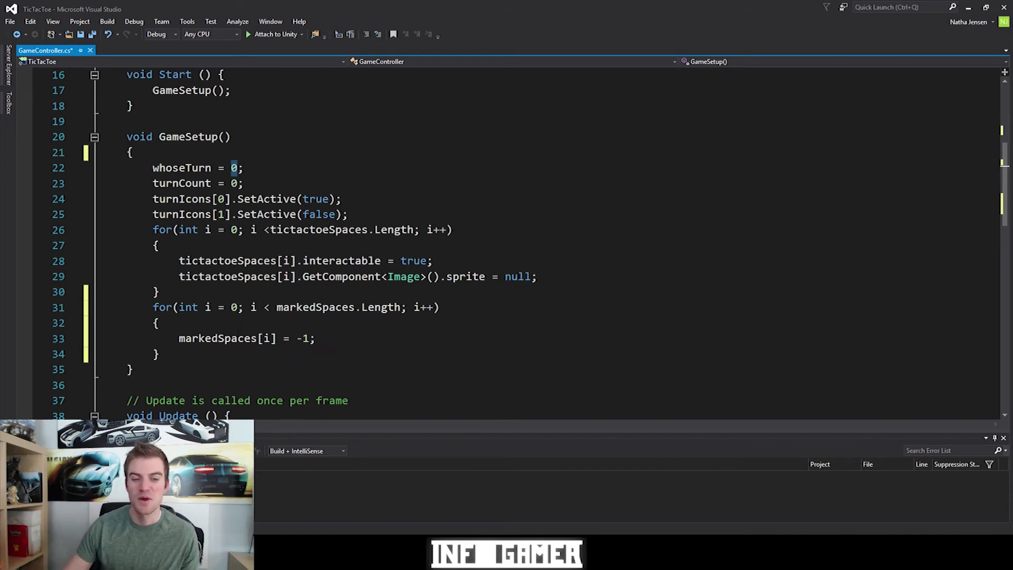
pyautogui.moveTo(300, 338)
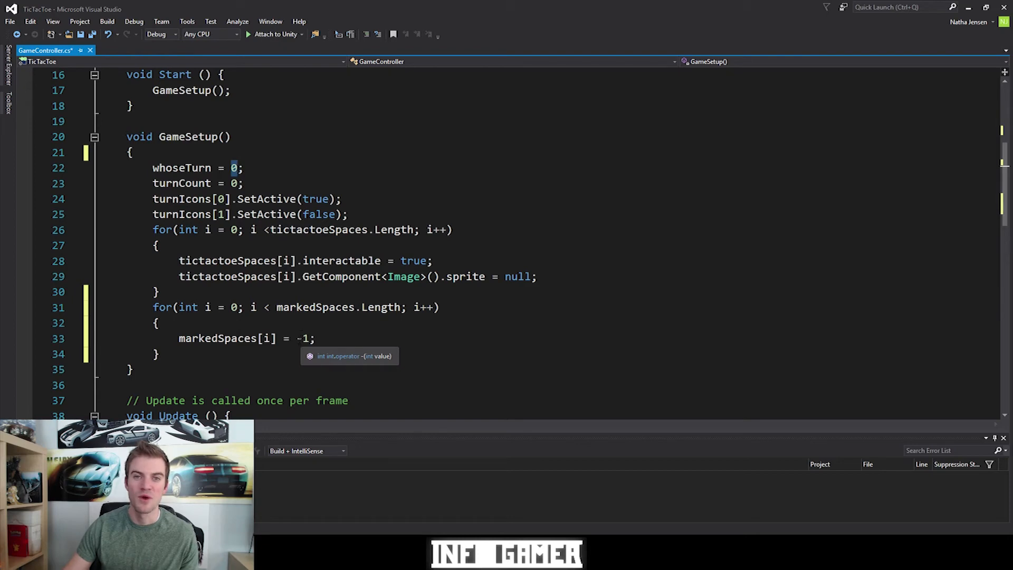
# Add 'markedSpaces[WhichNumber] = whoseTurn;' and 'turnCount++;' below the interactable line in TicTacToeButton
pyautogui.scroll(-3)
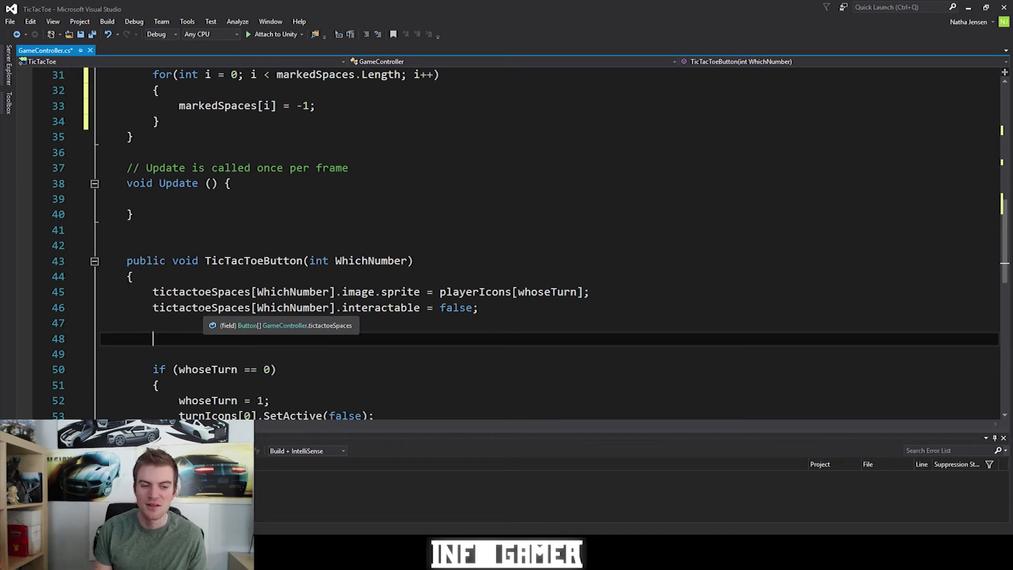
pyautogui.write('W')
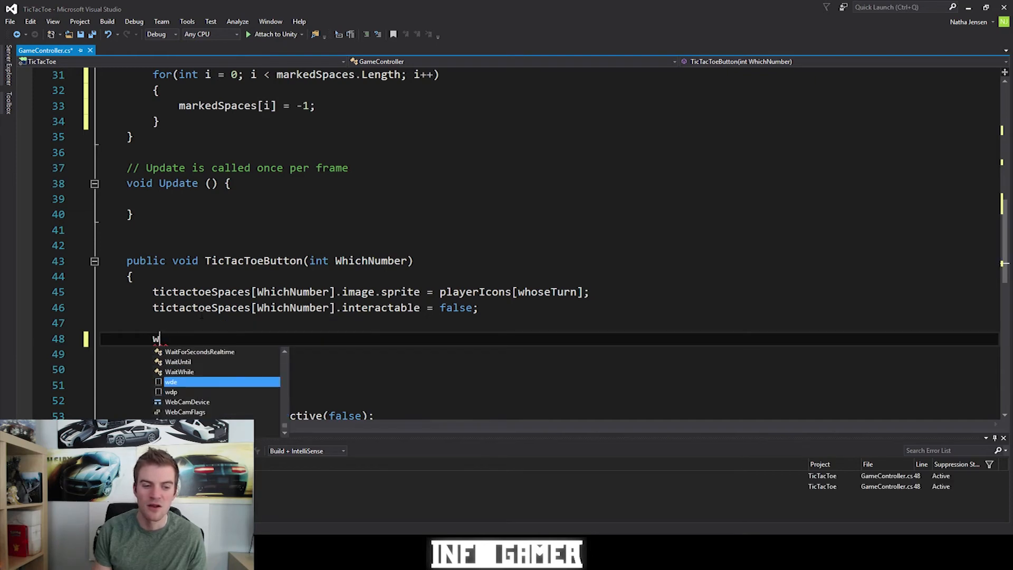
pyautogui.write('markedSpaces')
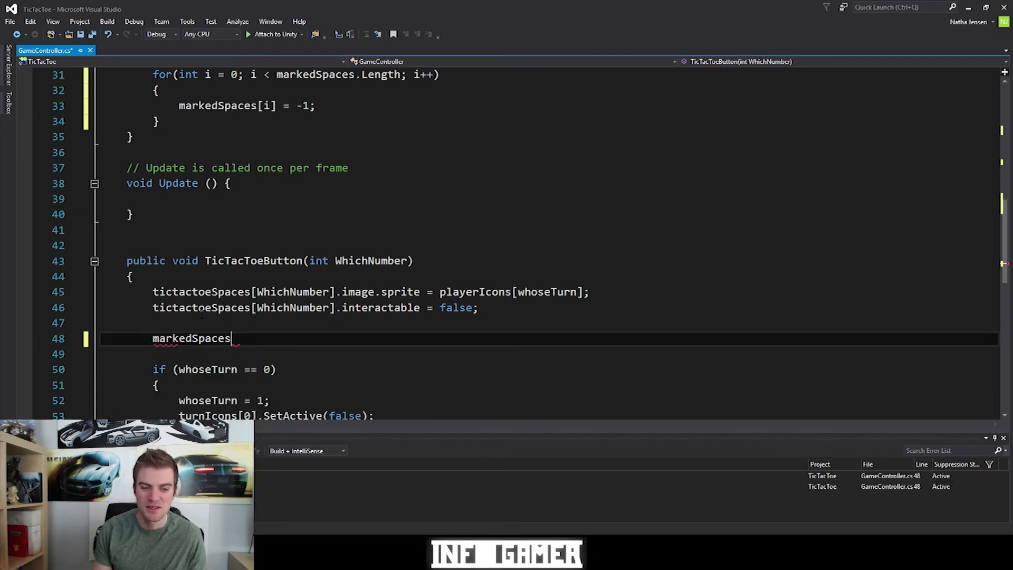
pyautogui.write('[]')
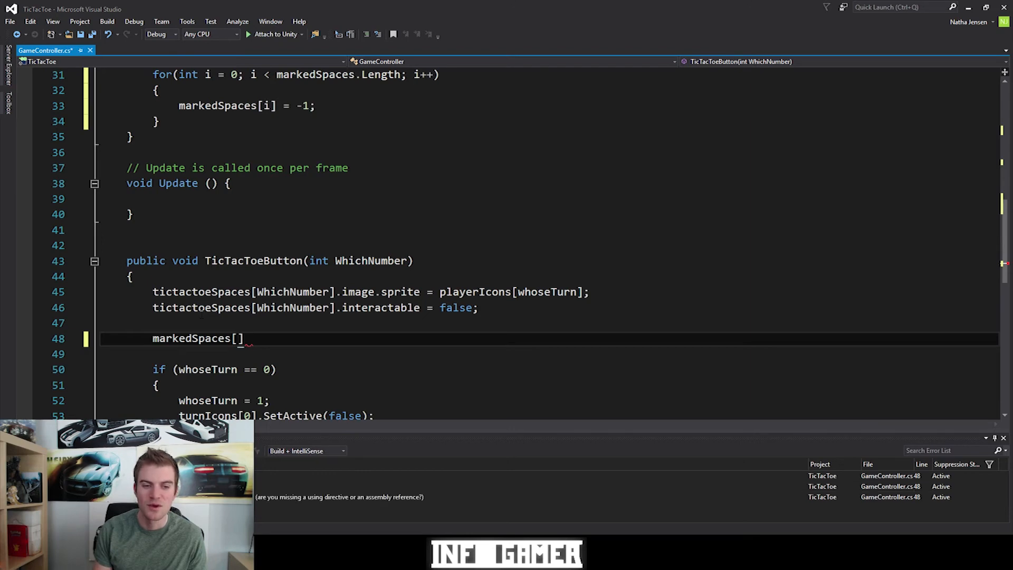
pyautogui.write('whichNumber')
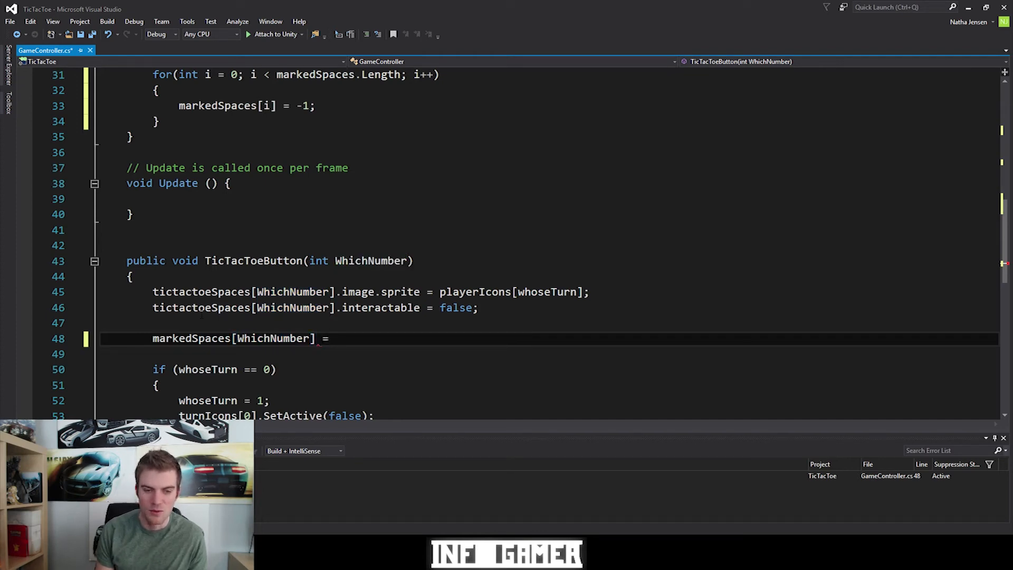
pyautogui.write('whot')
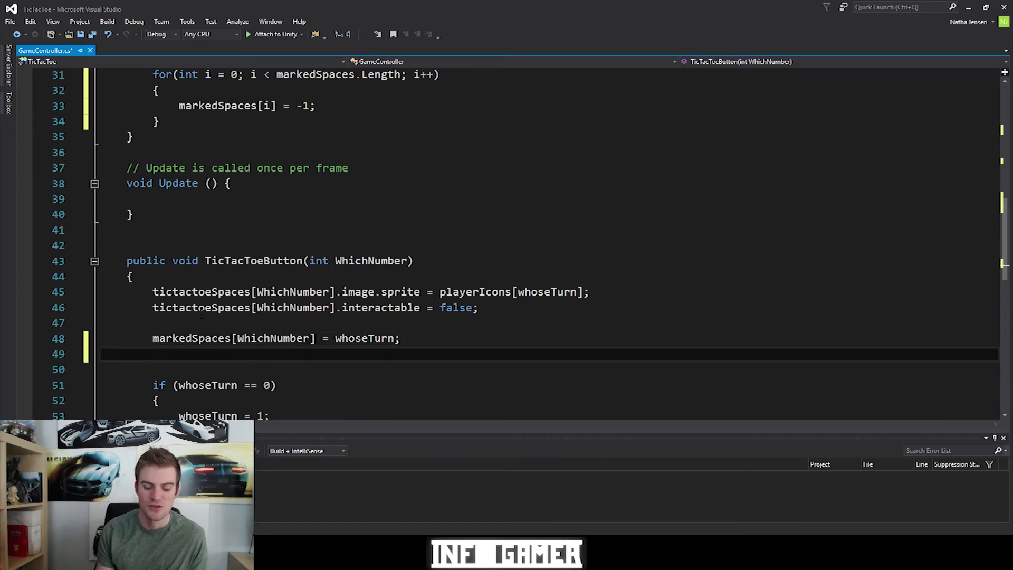
pyautogui.write('turnCount')
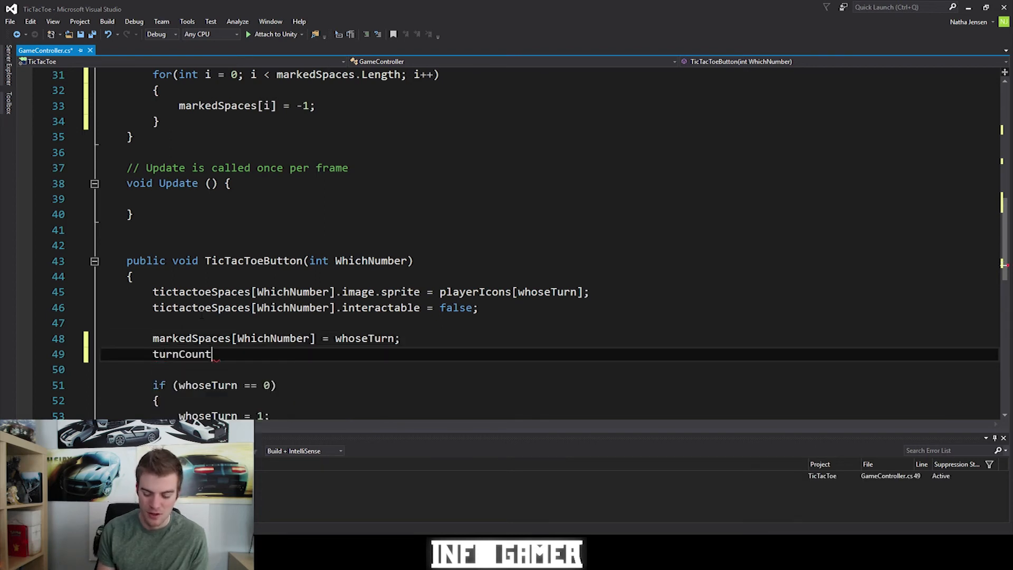
pyautogui.write('++;')
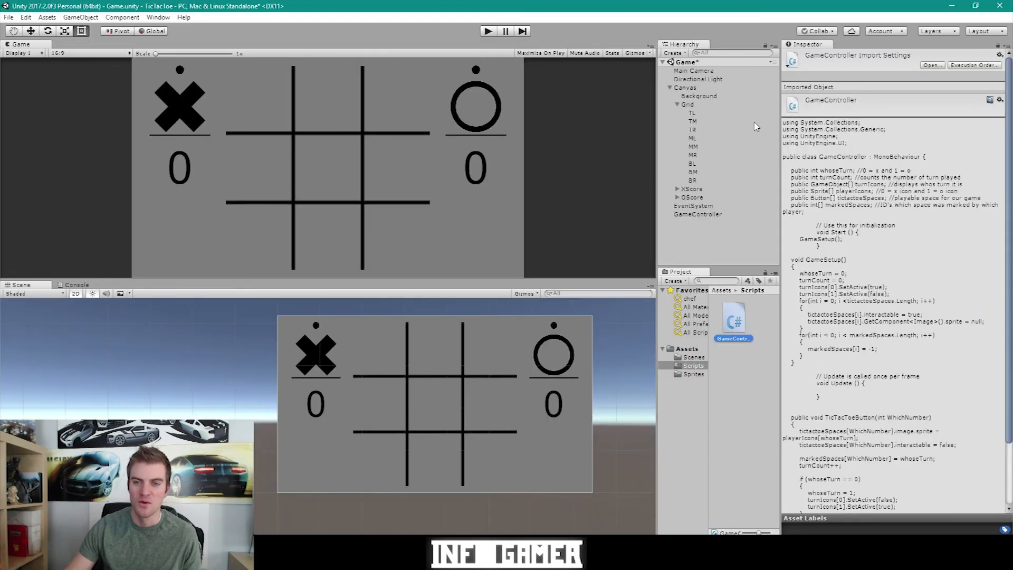
pyautogui.moveTo(706, 215)
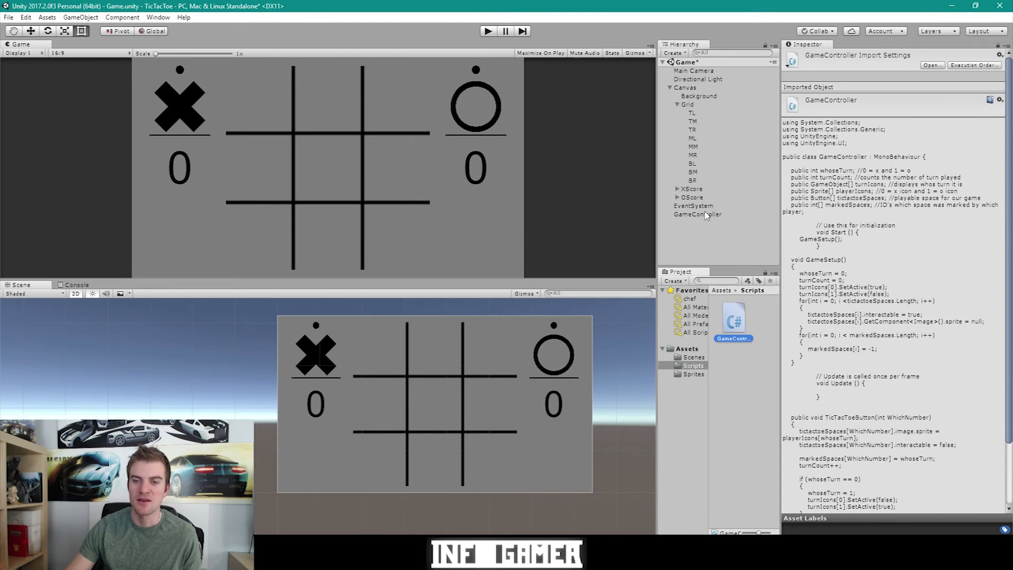
# On GameController, set Marked Spaces Size to 9 and enter -1 for the elements
pyautogui.click(696, 214)
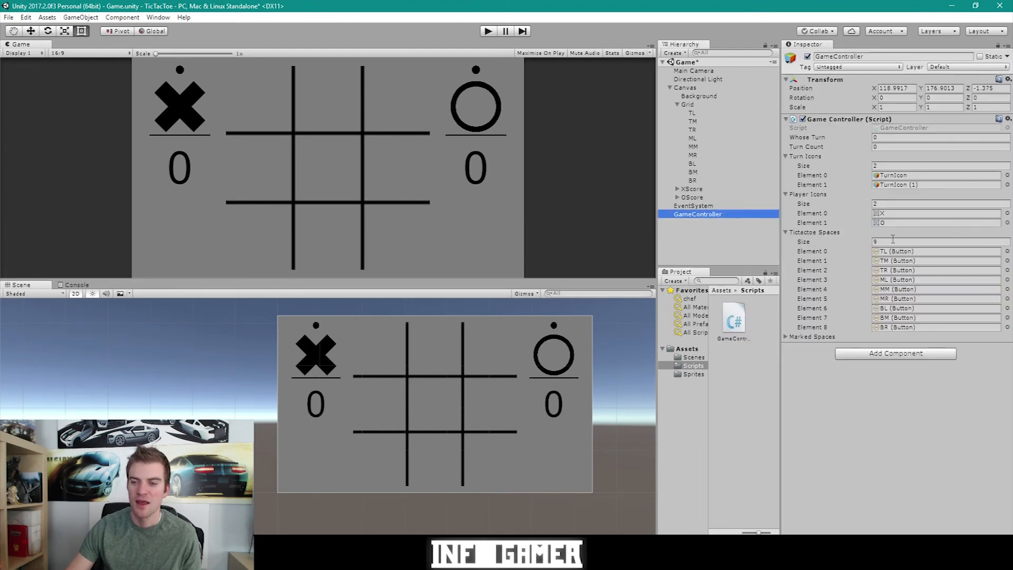
pyautogui.click(786, 337)
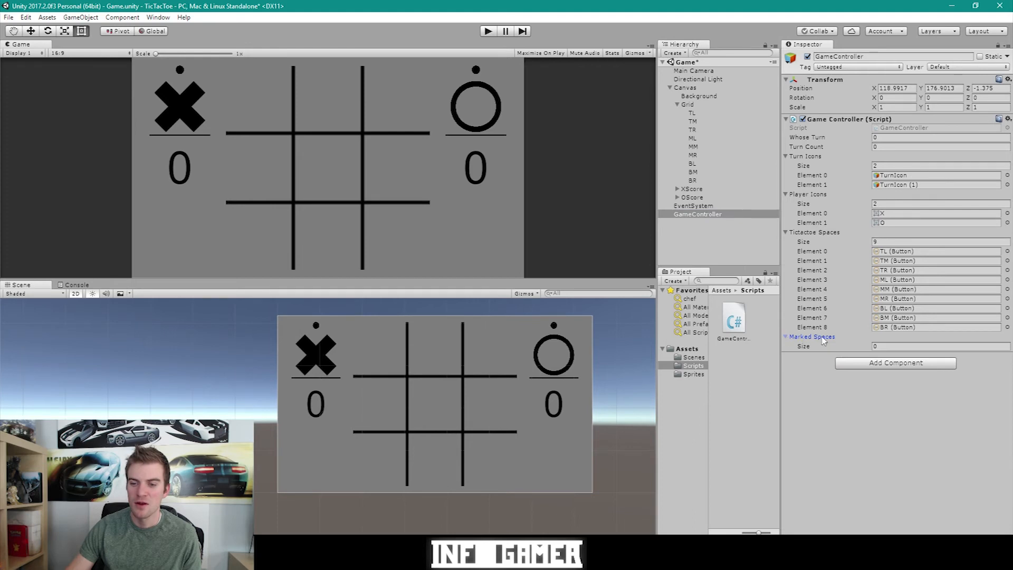
pyautogui.click(940, 346)
pyautogui.write('9')
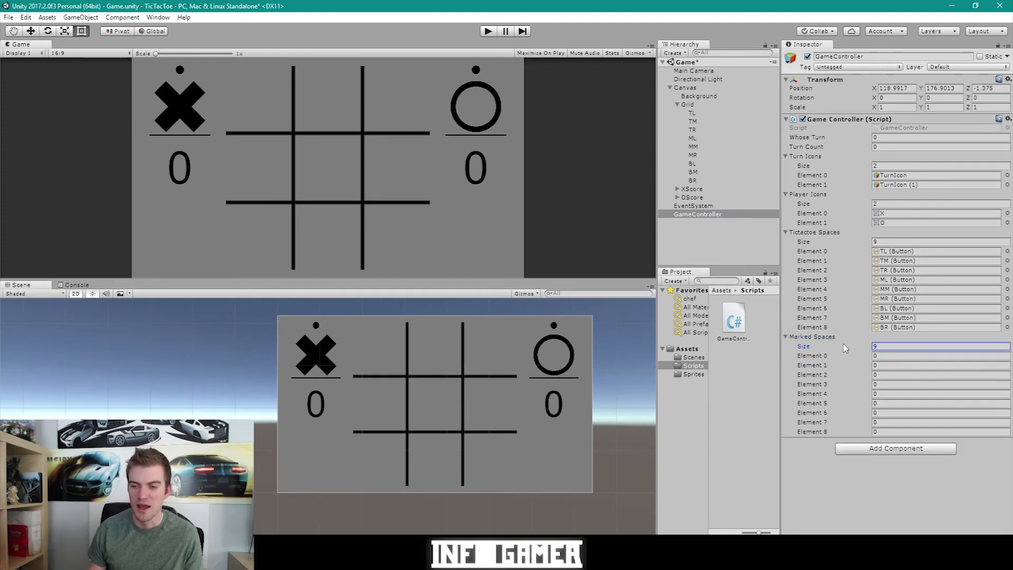
pyautogui.click(937, 355)
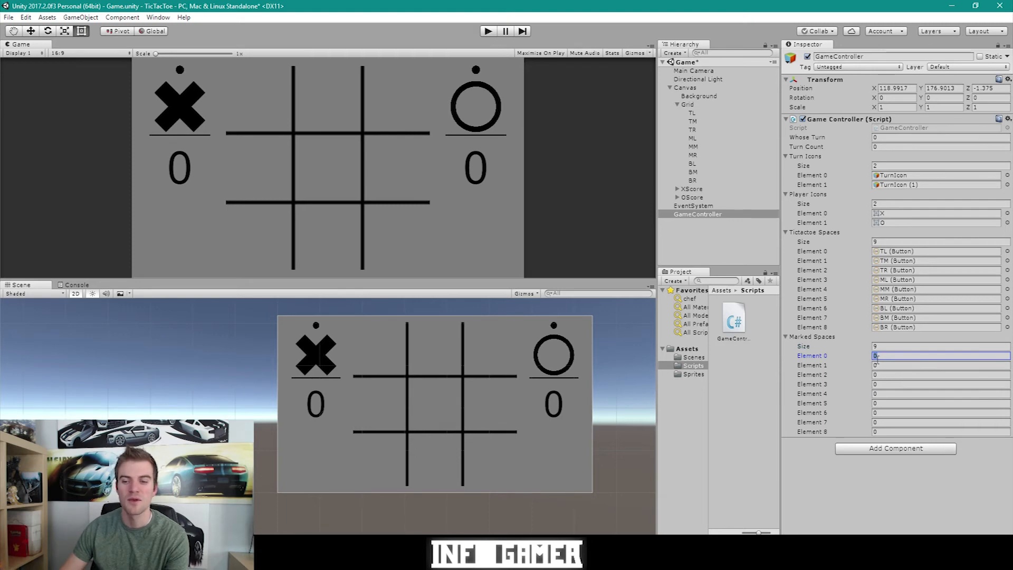
pyautogui.write('-1')
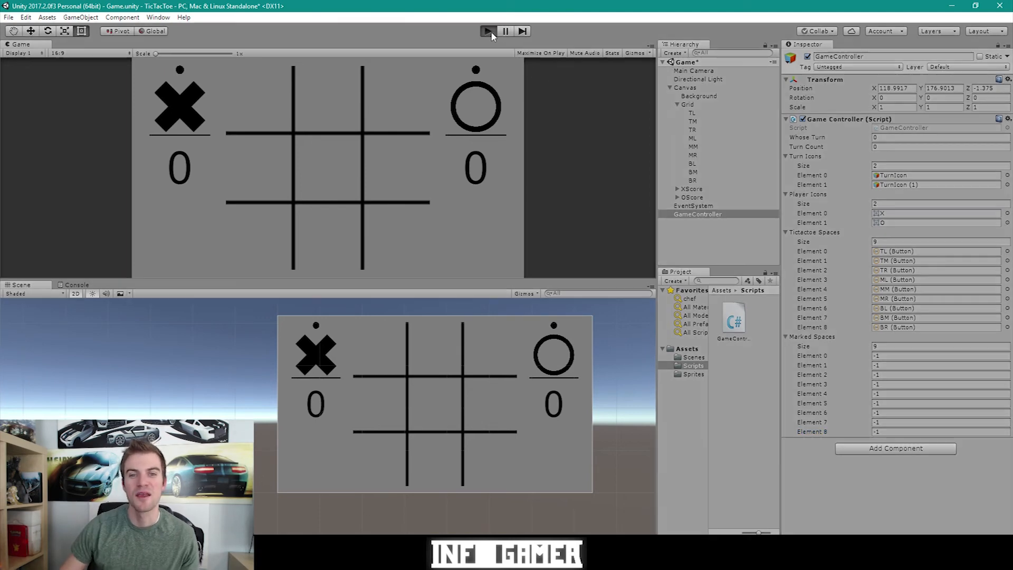
# Start play mode and mark the top-right X, middle-left O, then the centre square
pyautogui.click(487, 31)
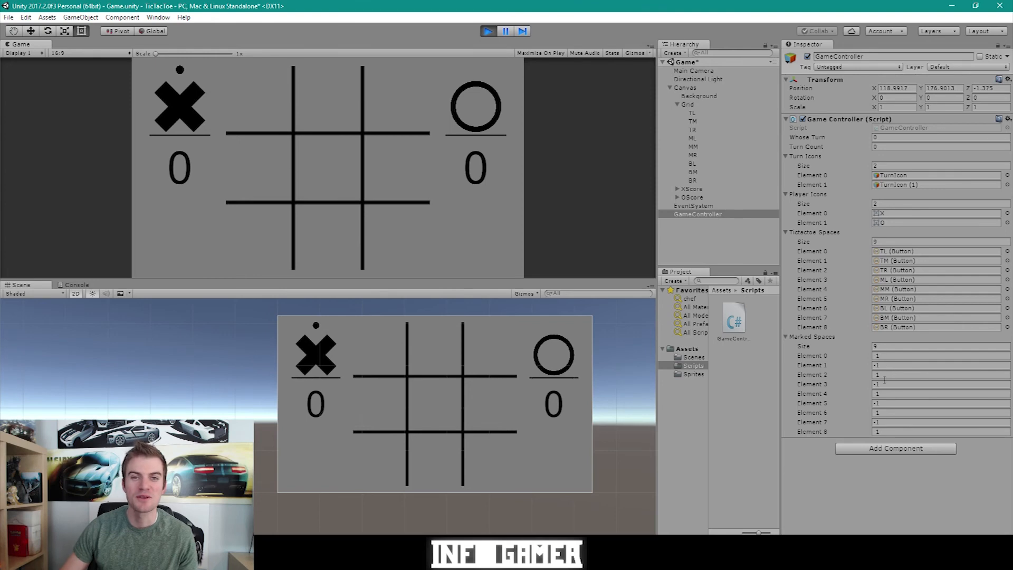
pyautogui.moveTo(837, 347)
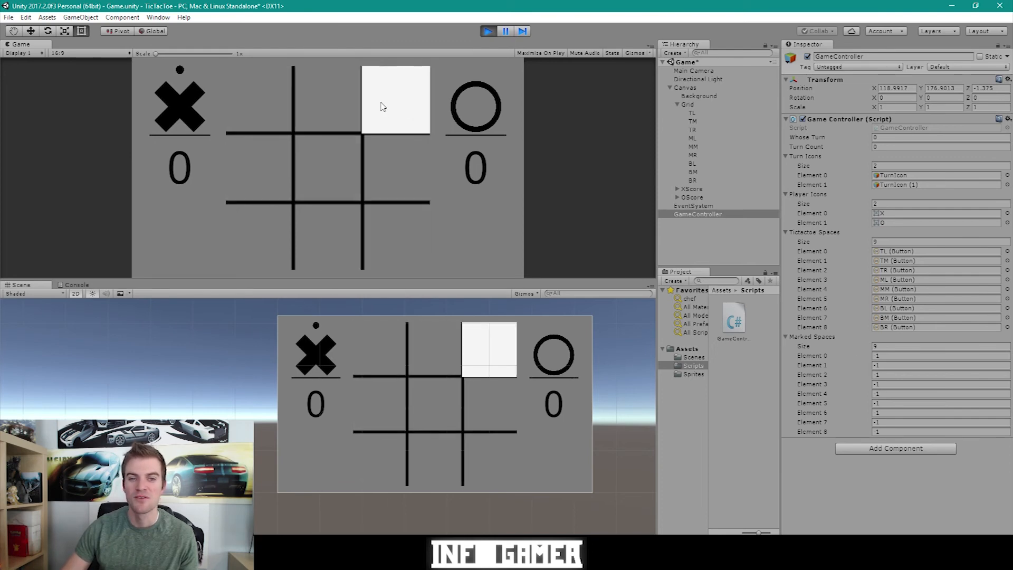
pyautogui.moveTo(416, 102)
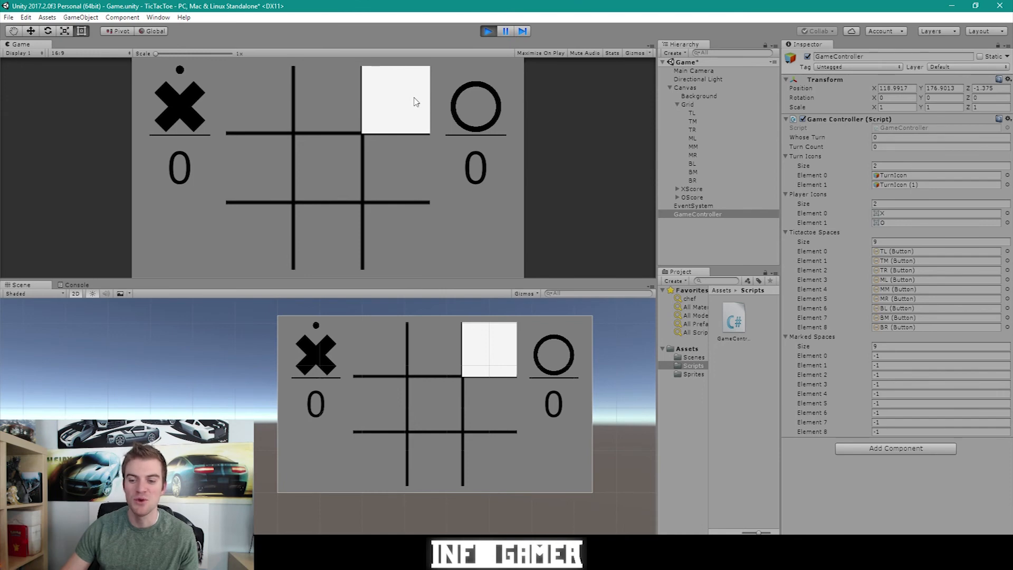
pyautogui.click(394, 100)
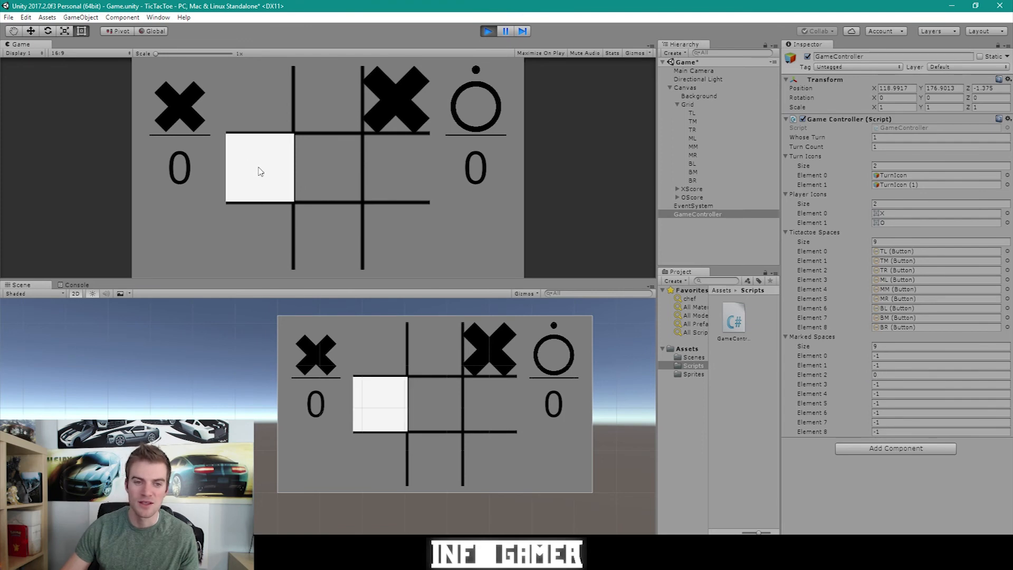
pyautogui.click(259, 166)
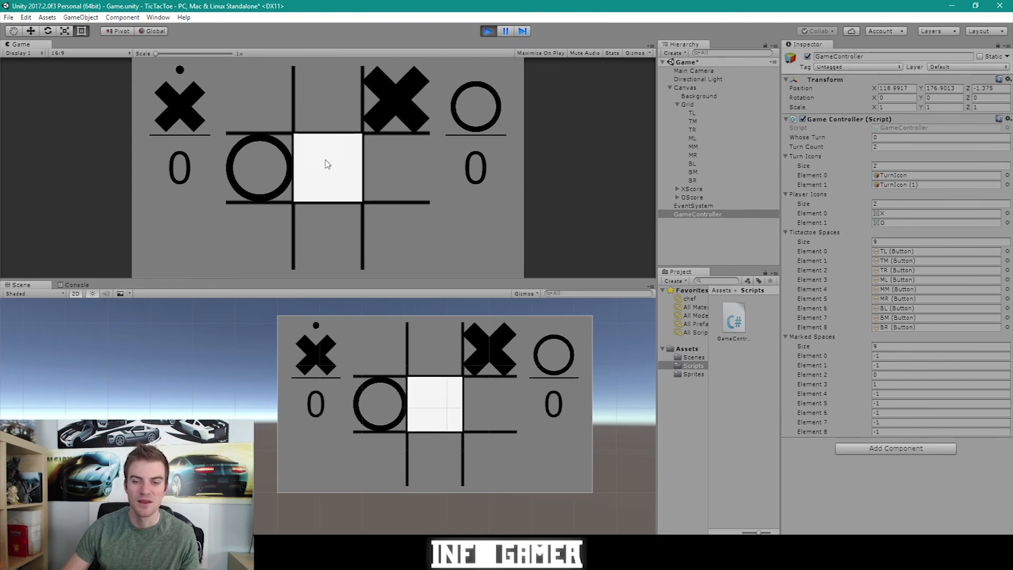
pyautogui.click(326, 164)
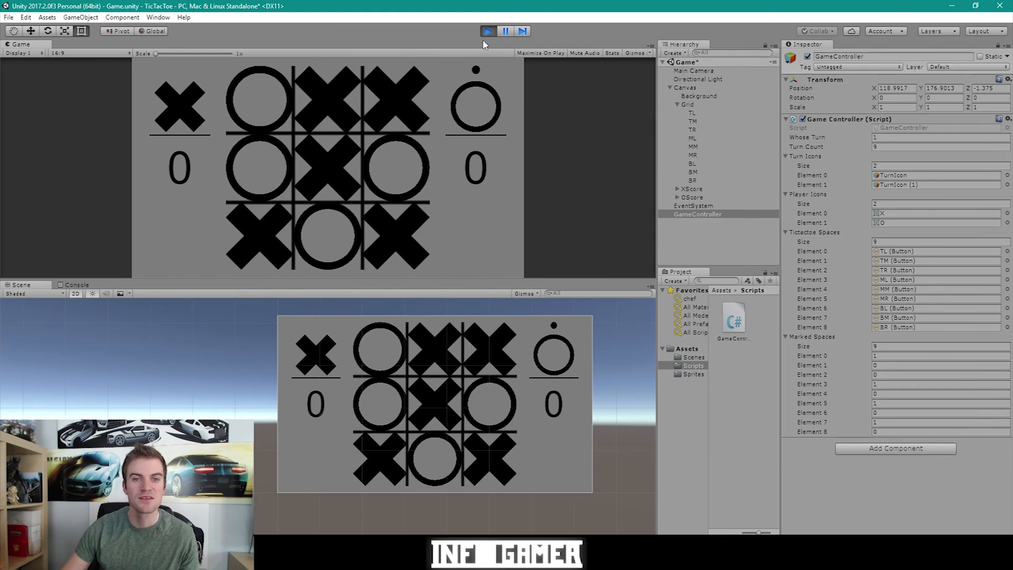
# Press the Play button to stop the running test game
pyautogui.click(487, 31)
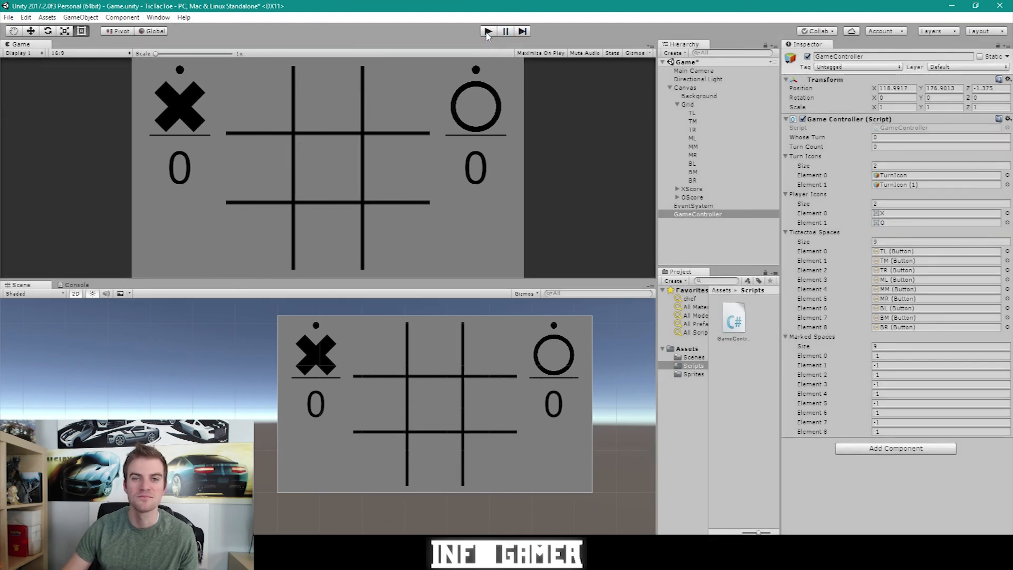
pyautogui.click(487, 31)
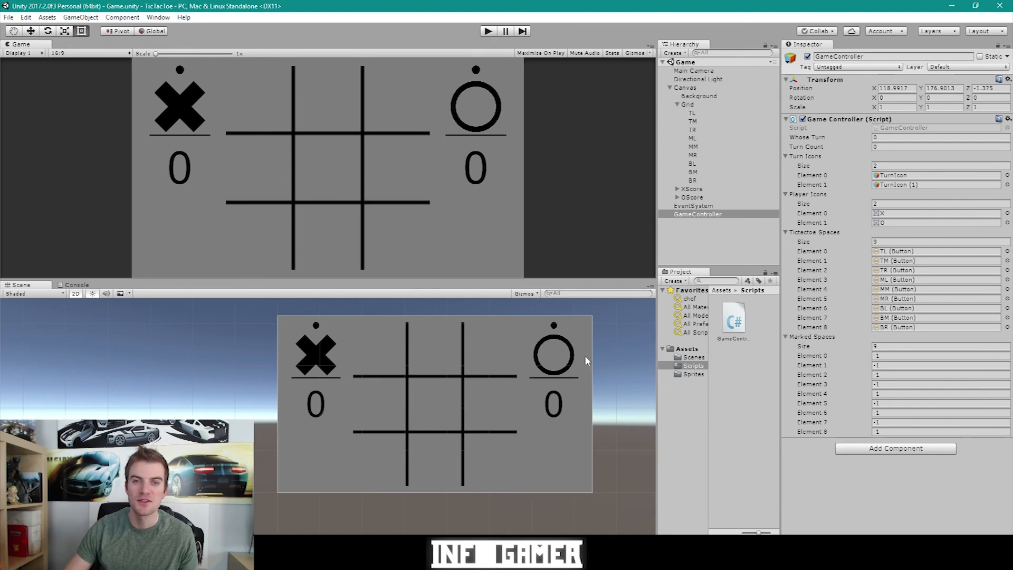
pyautogui.moveTo(585, 333)
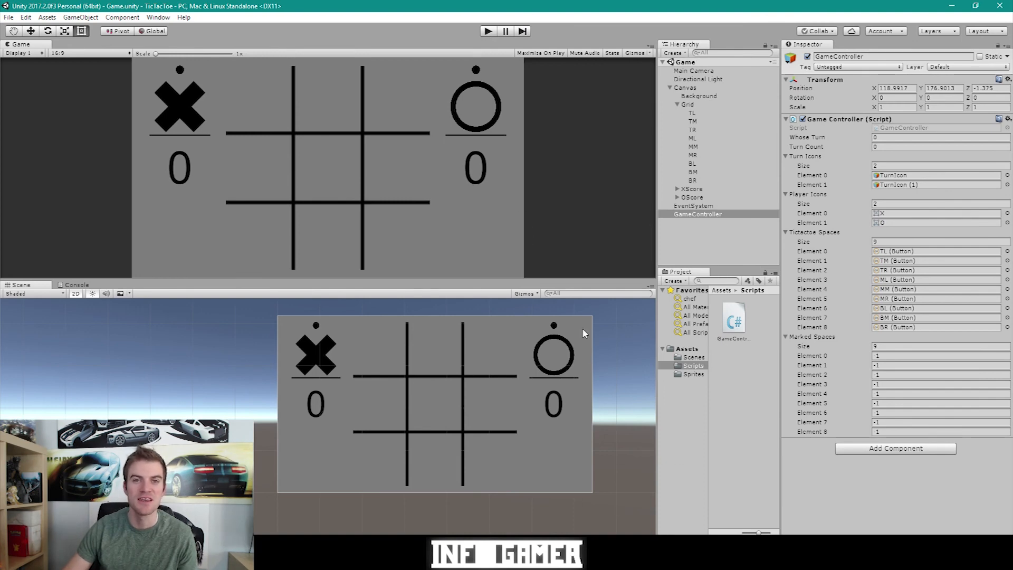